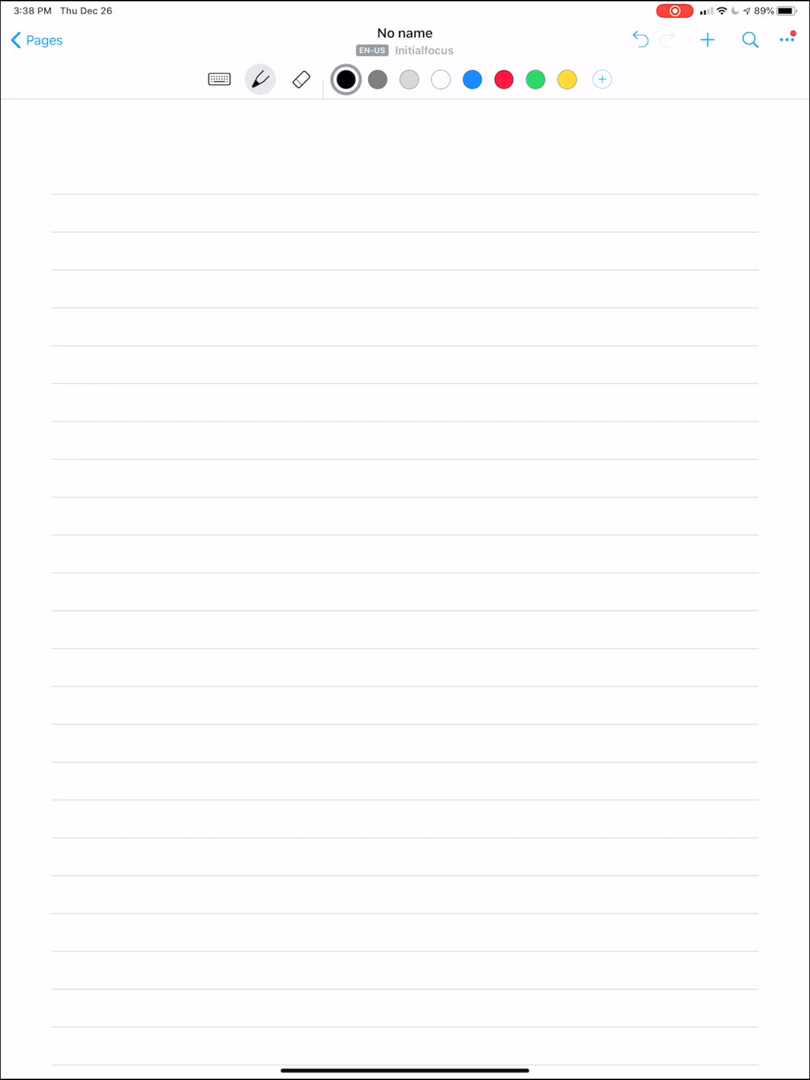
- Handwrite the greeting 'hello Michael' on the first line of the Nebo page
click(218, 79)
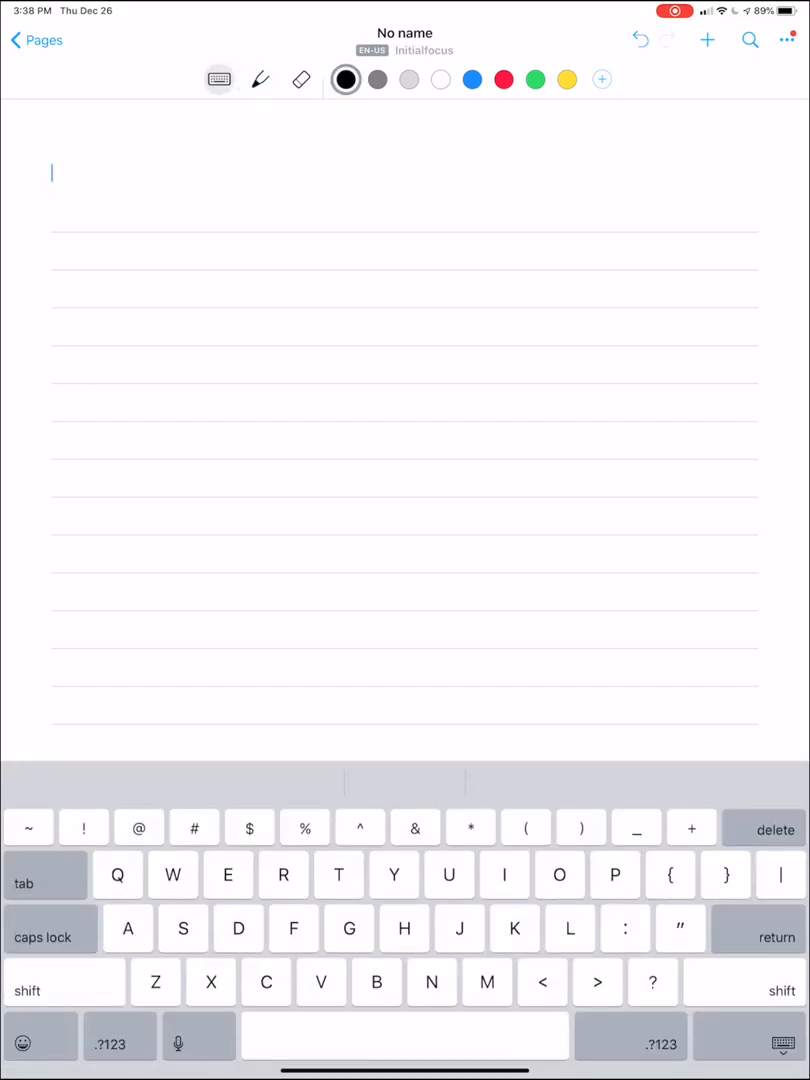
click(259, 79)
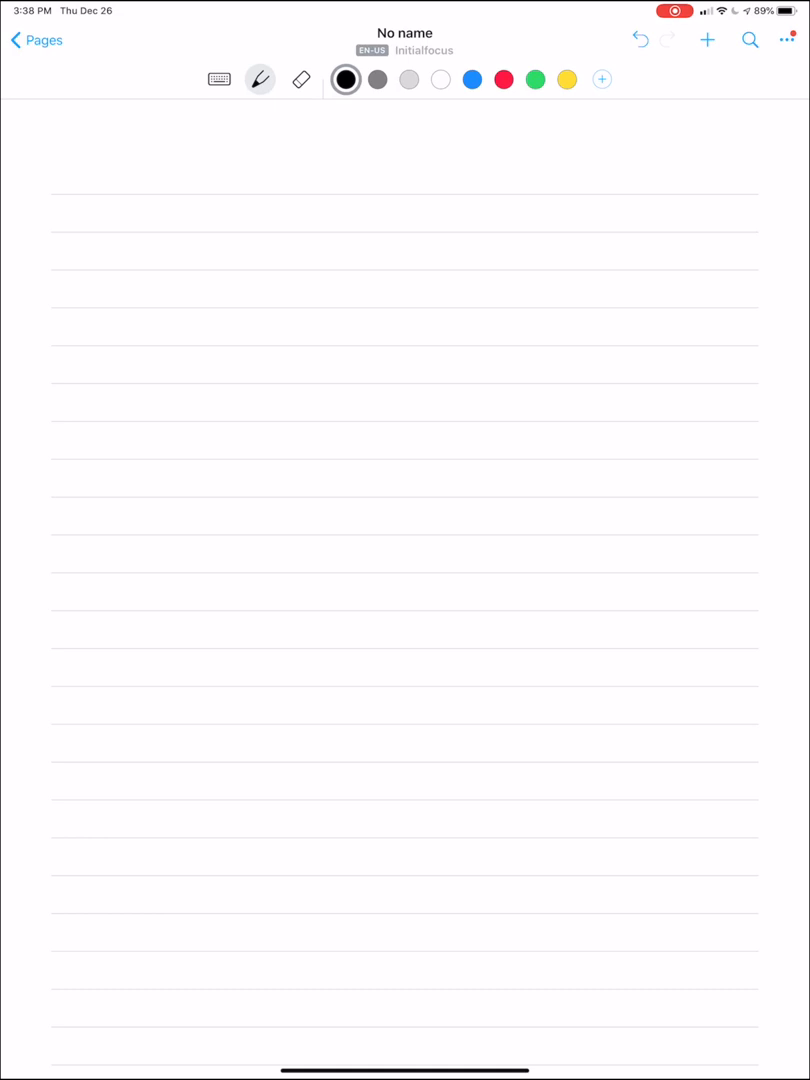
drag(140, 225, 175, 200)
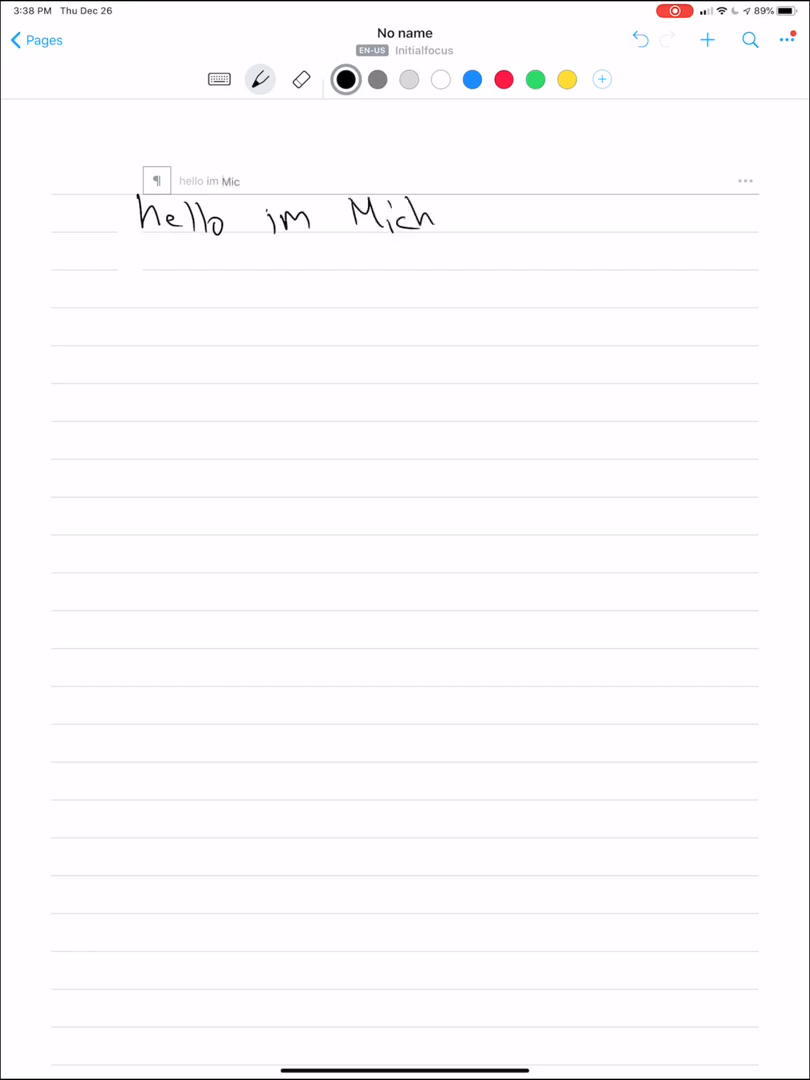
drag(430, 213, 470, 213)
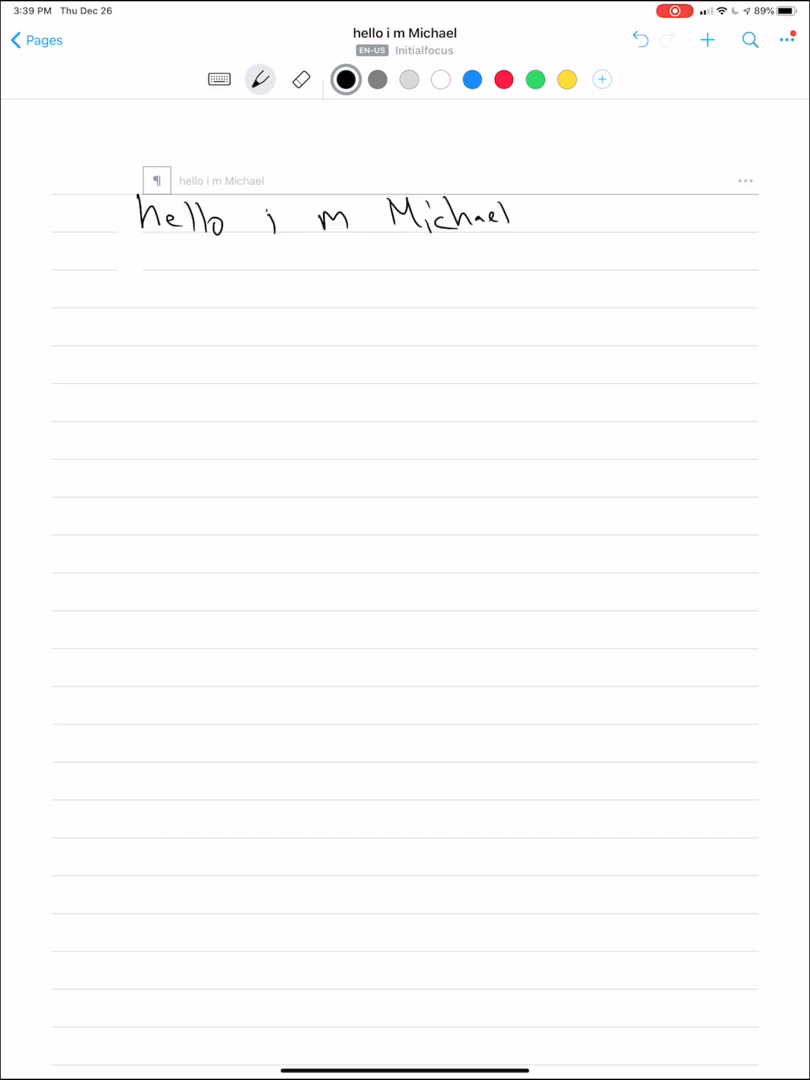
- Scratch out the middle word, then erase the remaining ink to leave the page blank
drag(296, 215, 298, 250)
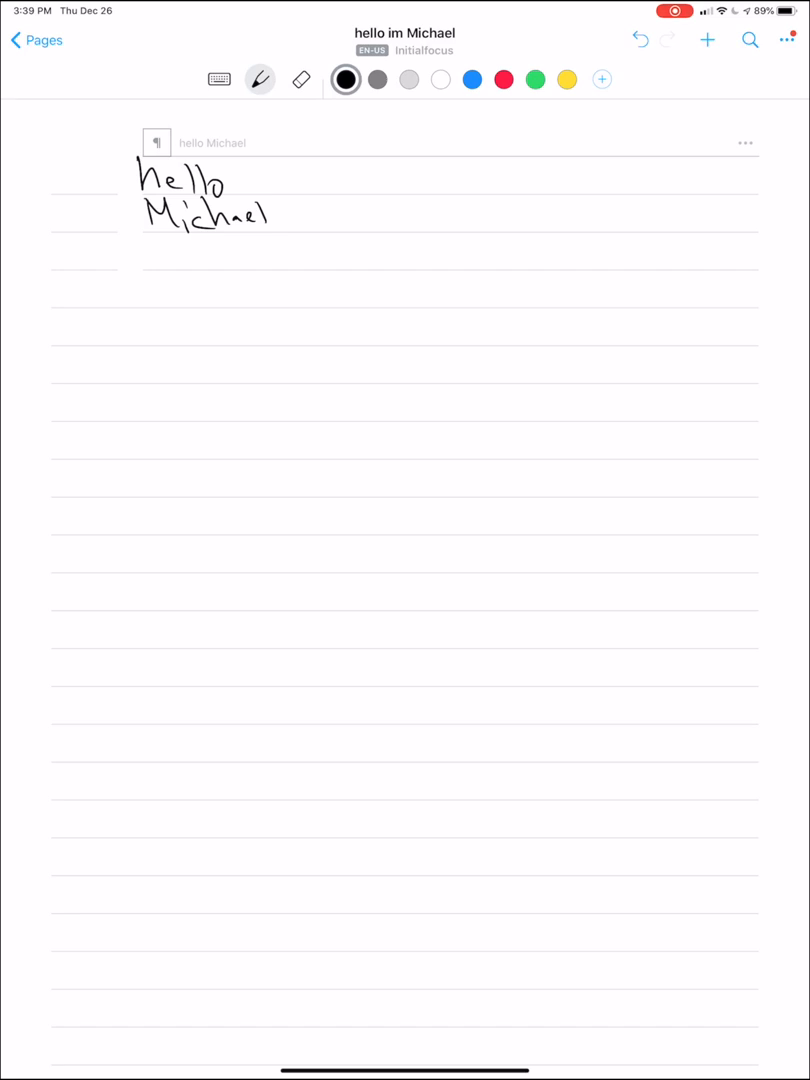
drag(265, 185, 308, 175)
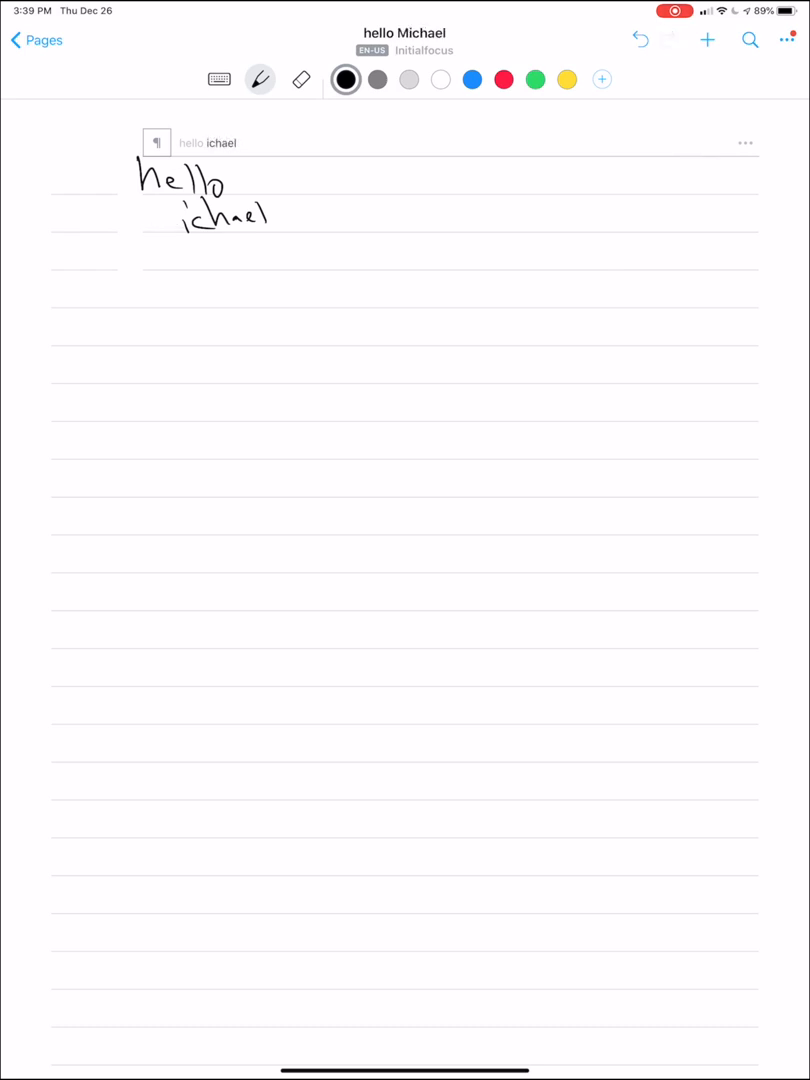
drag(145, 230, 170, 195)
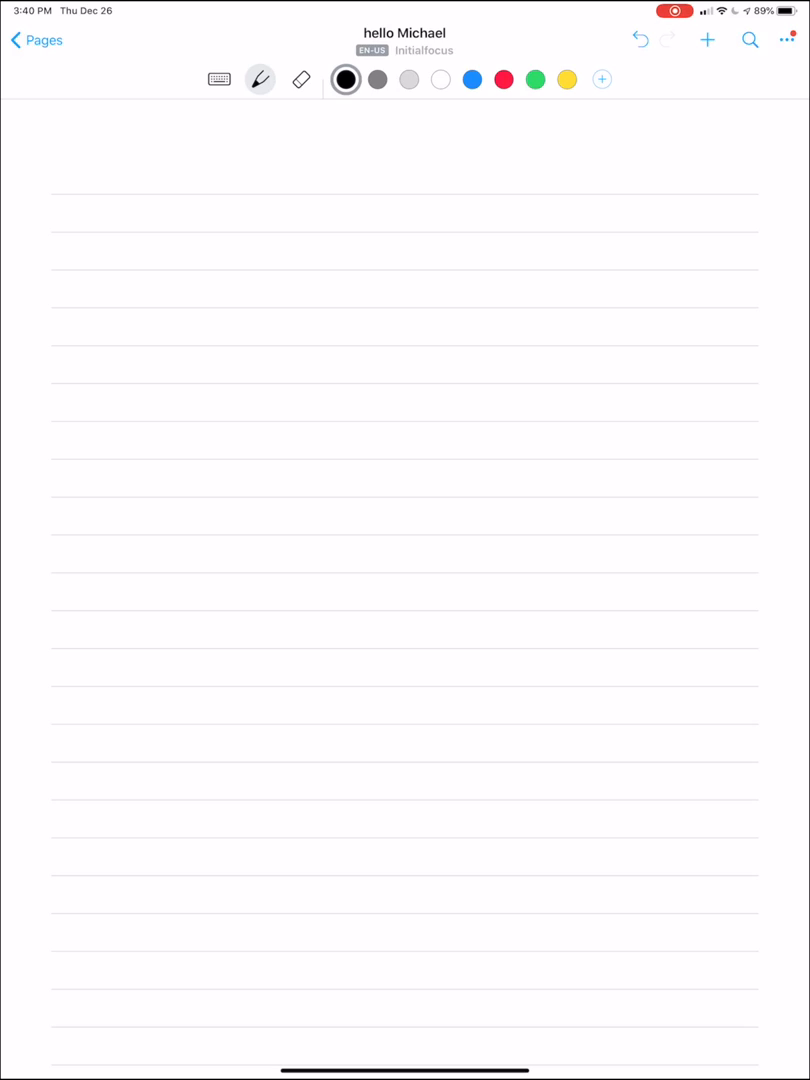
- Open Noted with its notebooks list showing over the history video note
click(37, 40)
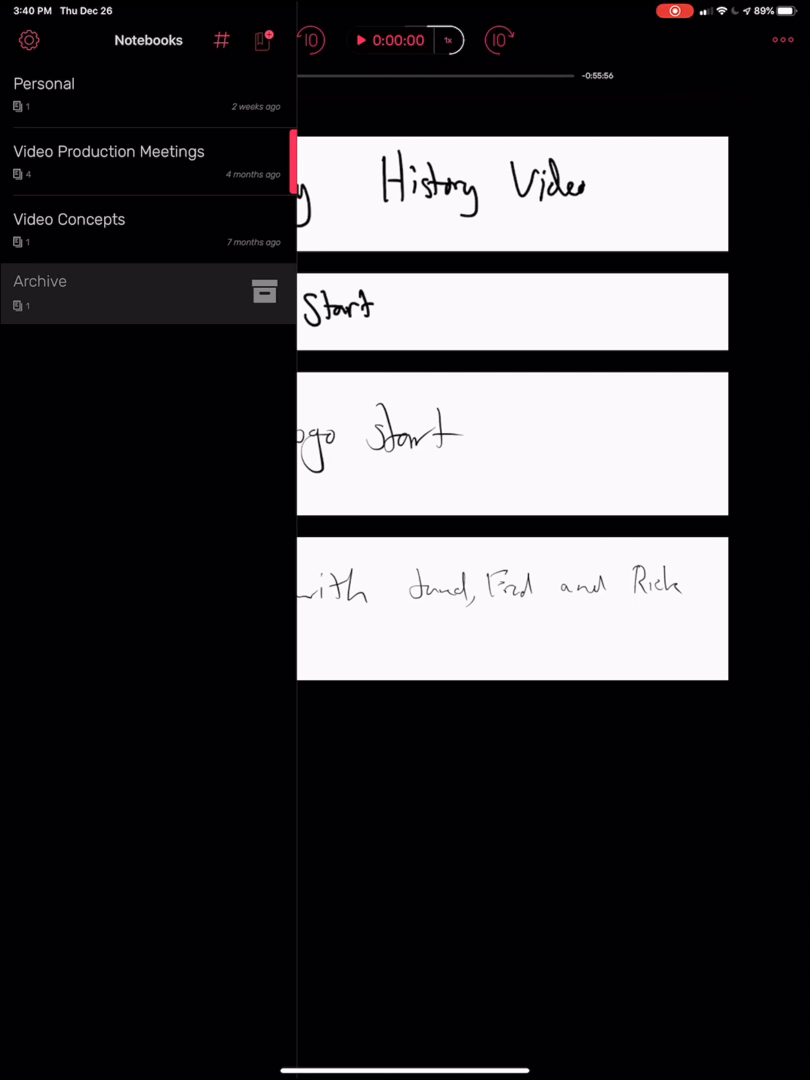
- Open the TCB Meeting note, skip its audio to about 24:03, and briefly play then pause
click(108, 164)
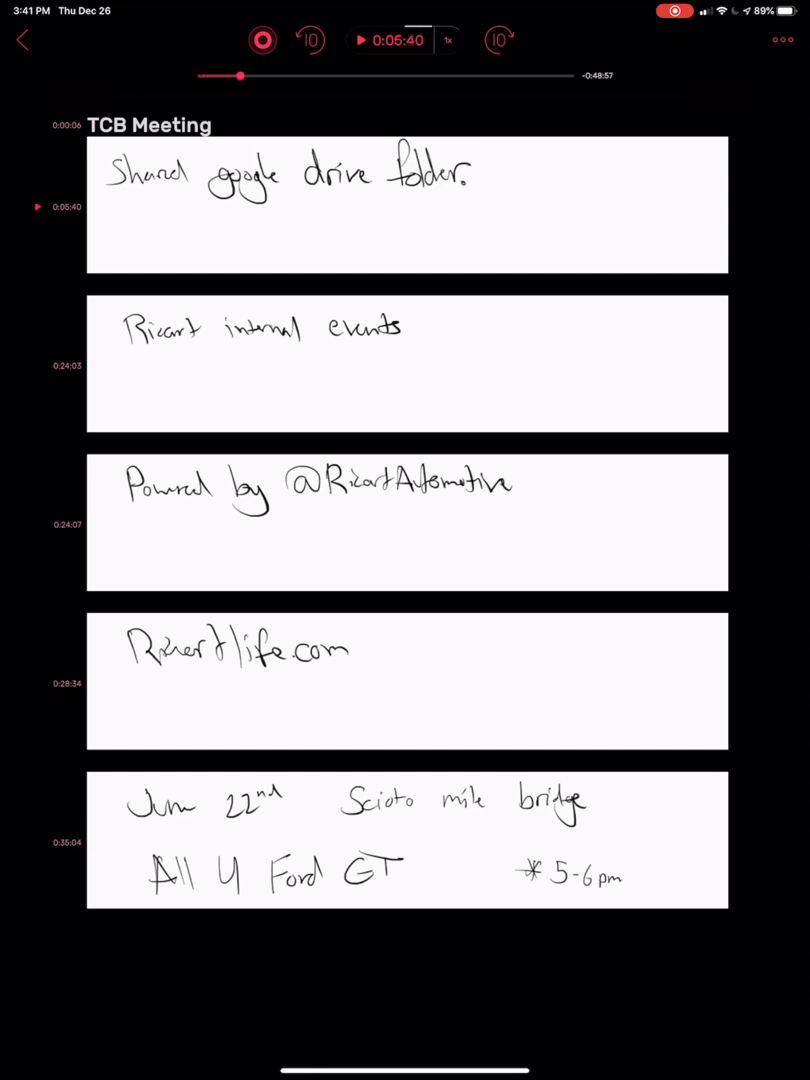
drag(241, 76, 366, 76)
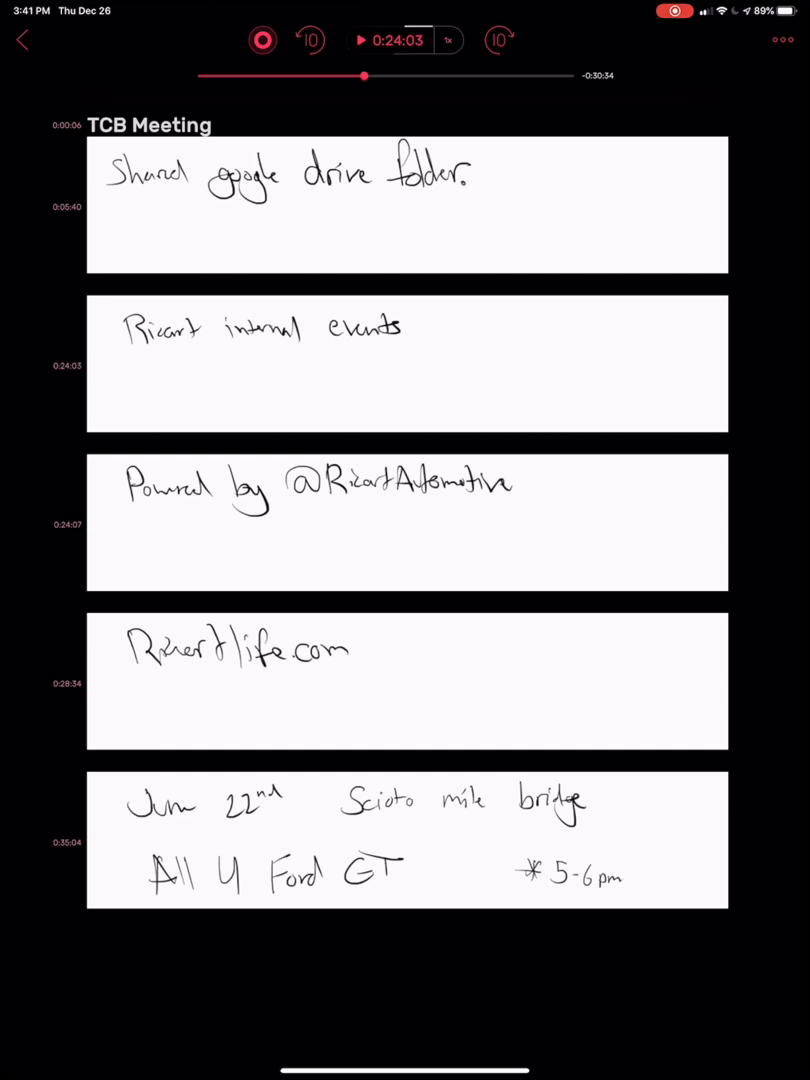
click(366, 40)
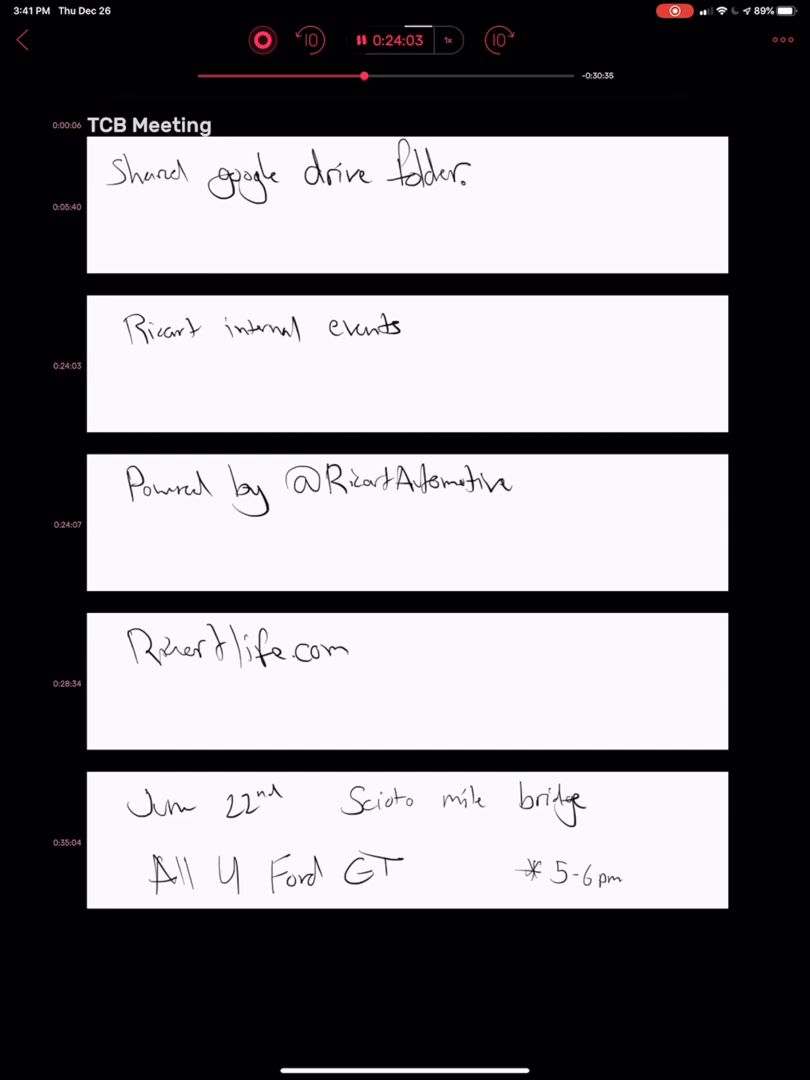
click(363, 40)
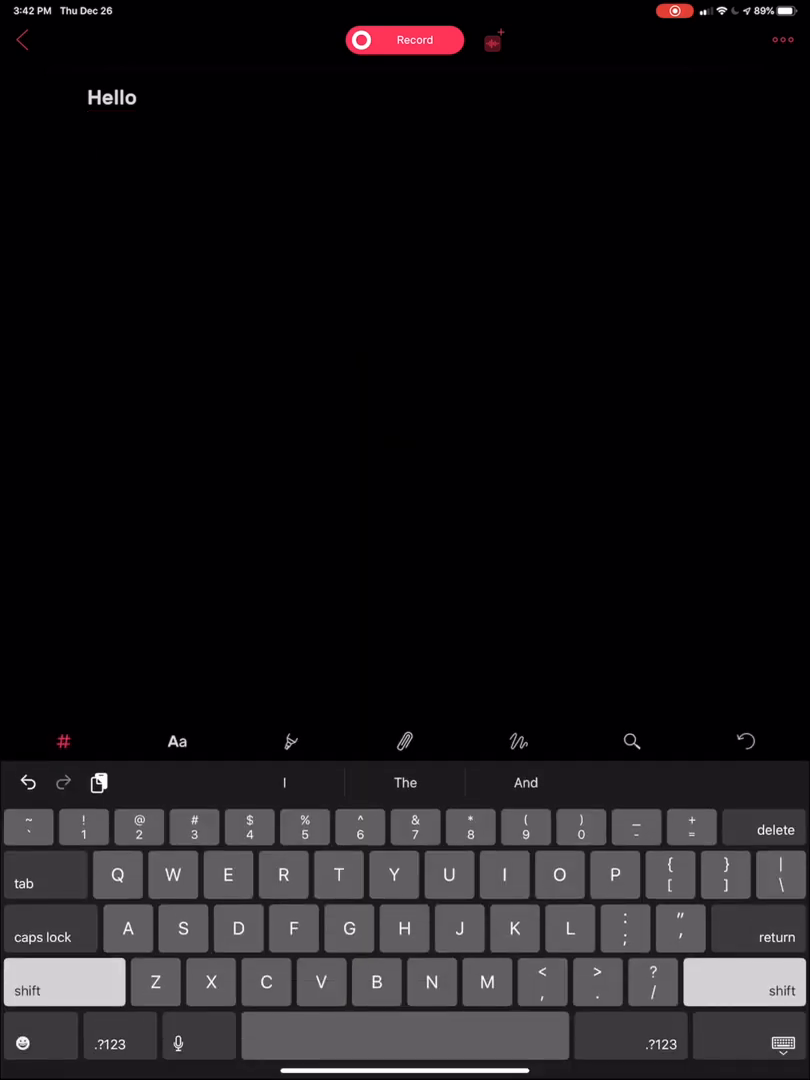
- Record audio while typing timestamped lines 'Section 1' and 'Section 2', then stop recording
click(404, 40)
text(Se)
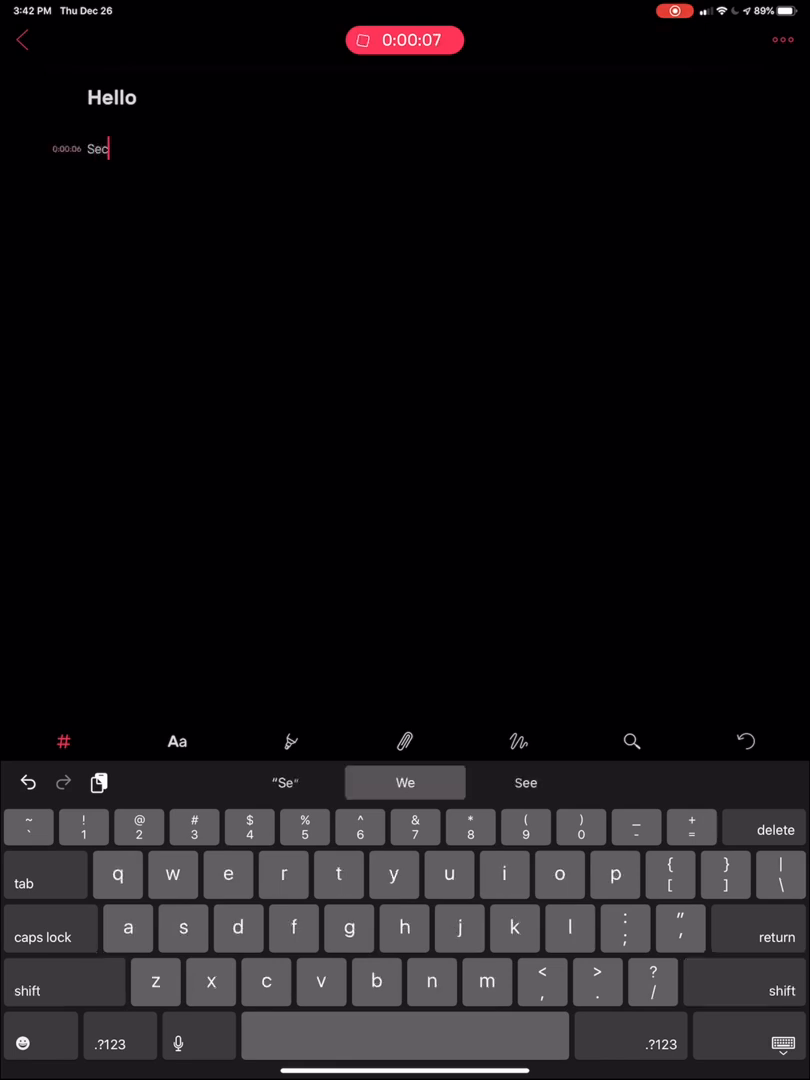
text(tion)
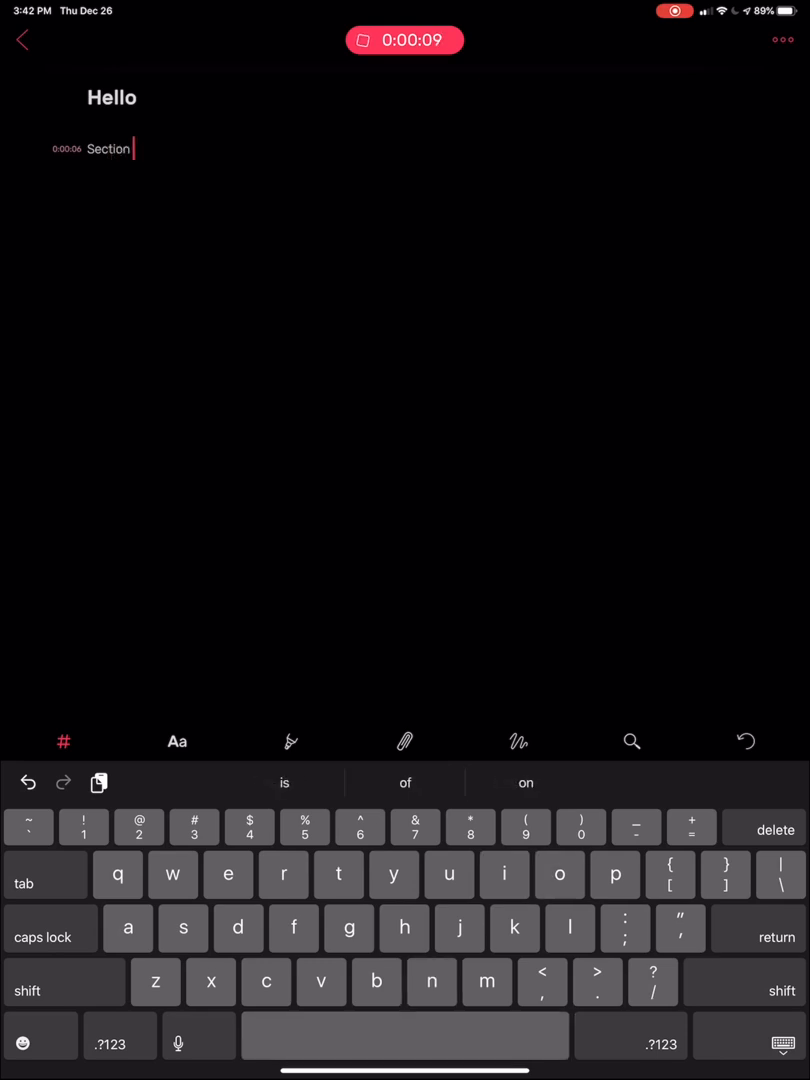
click(40, 1035)
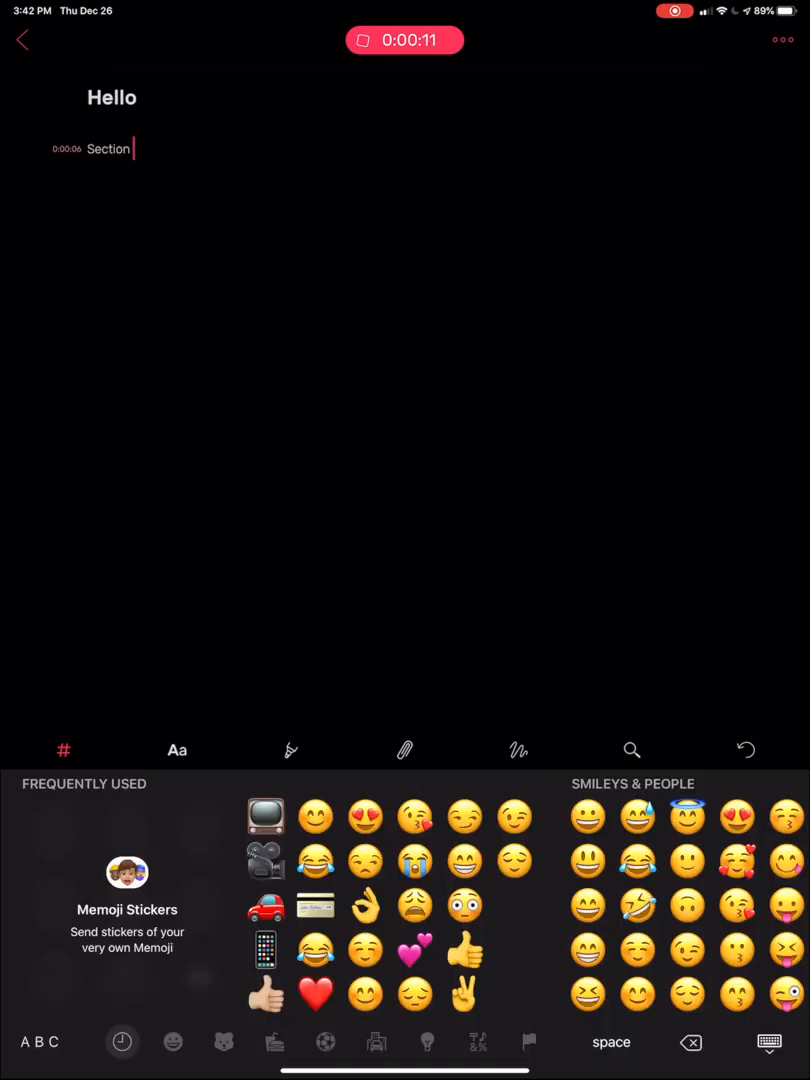
text(1)
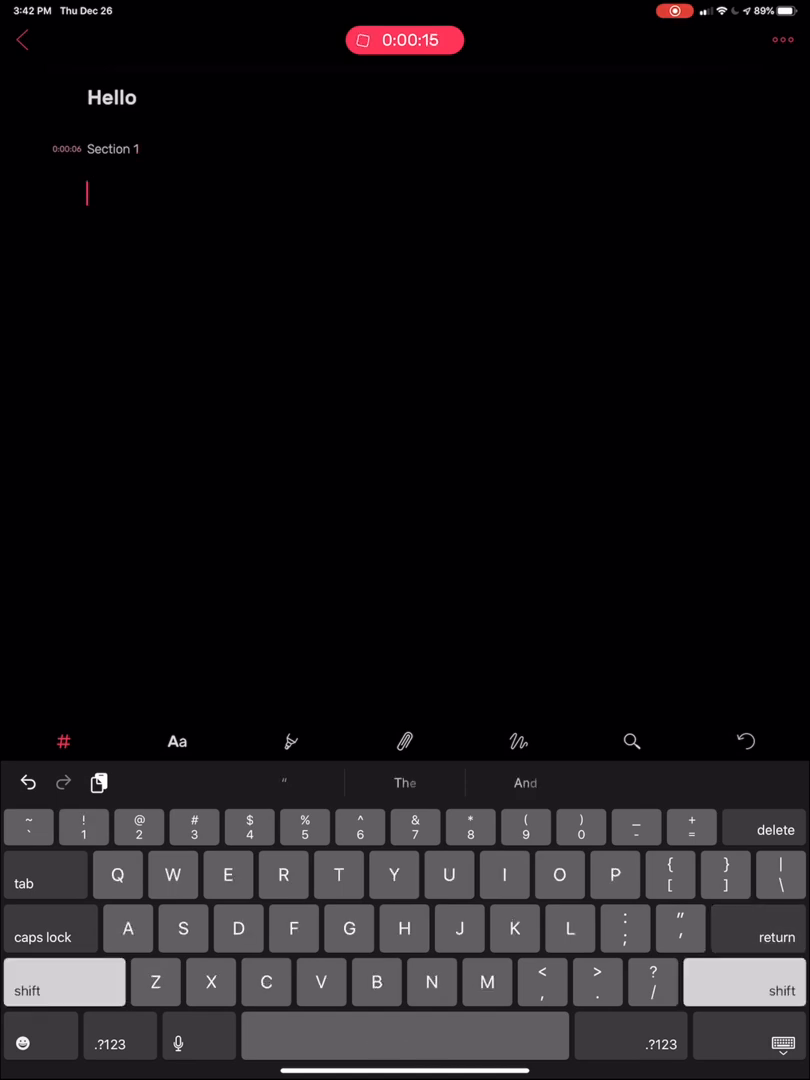
text(e)
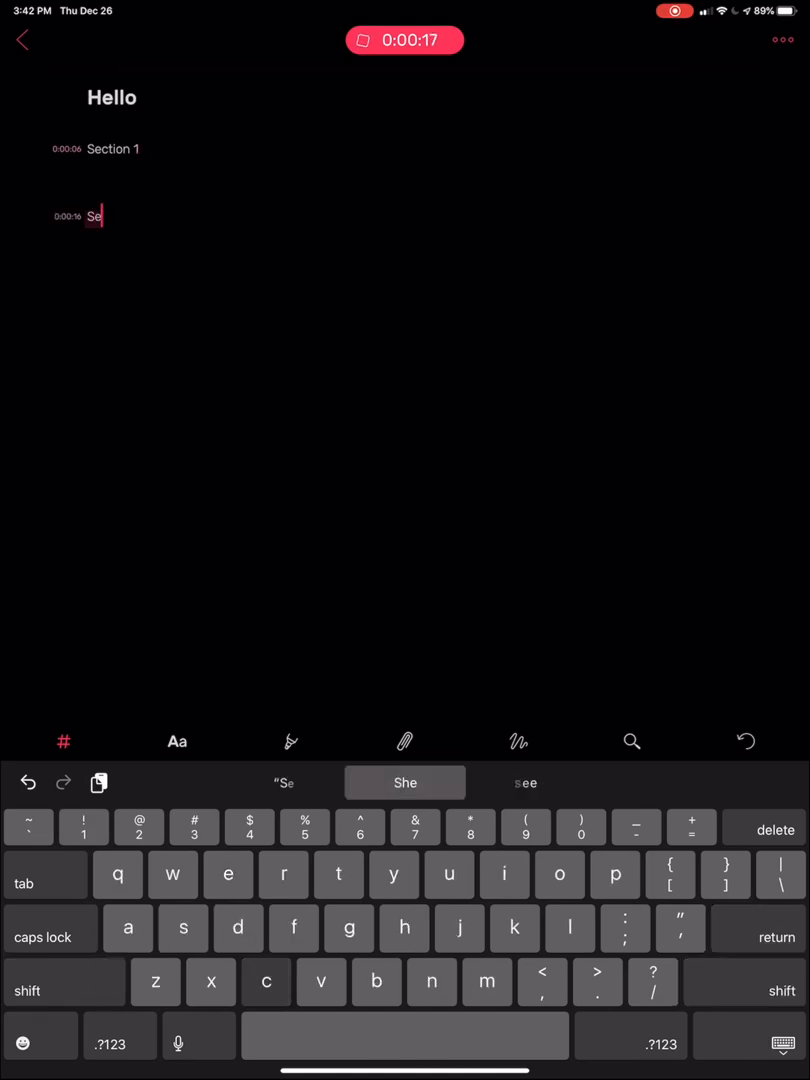
text(ction)
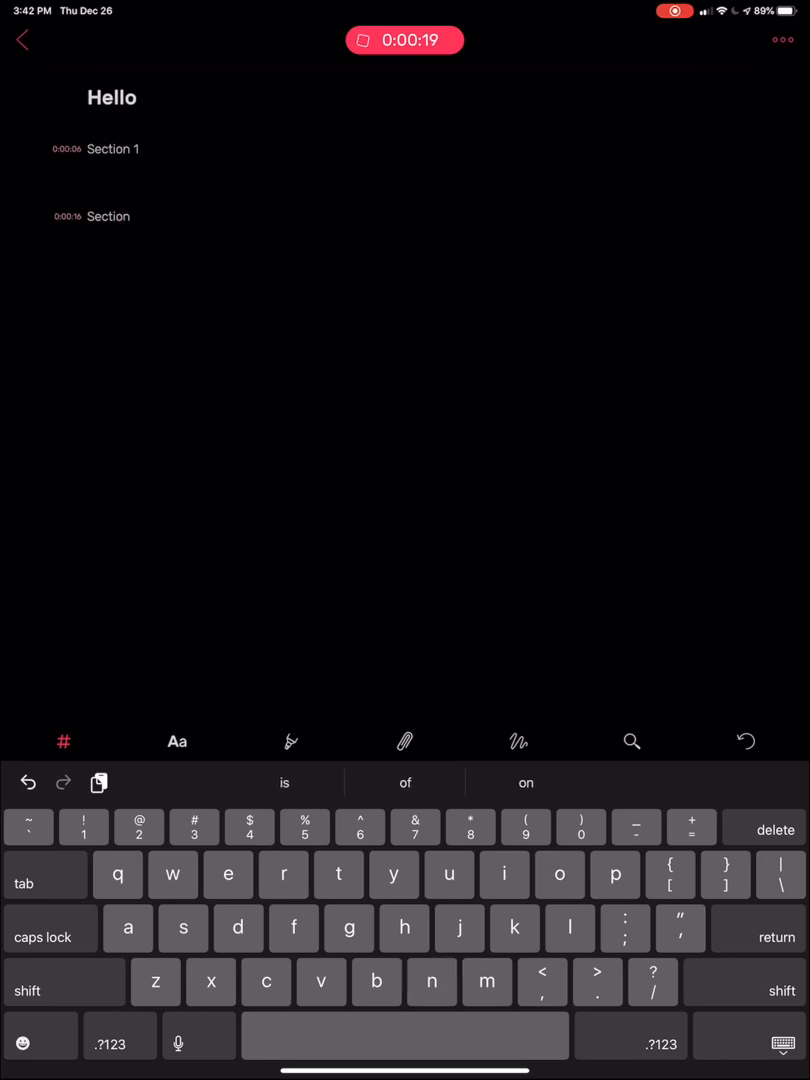
text(2)
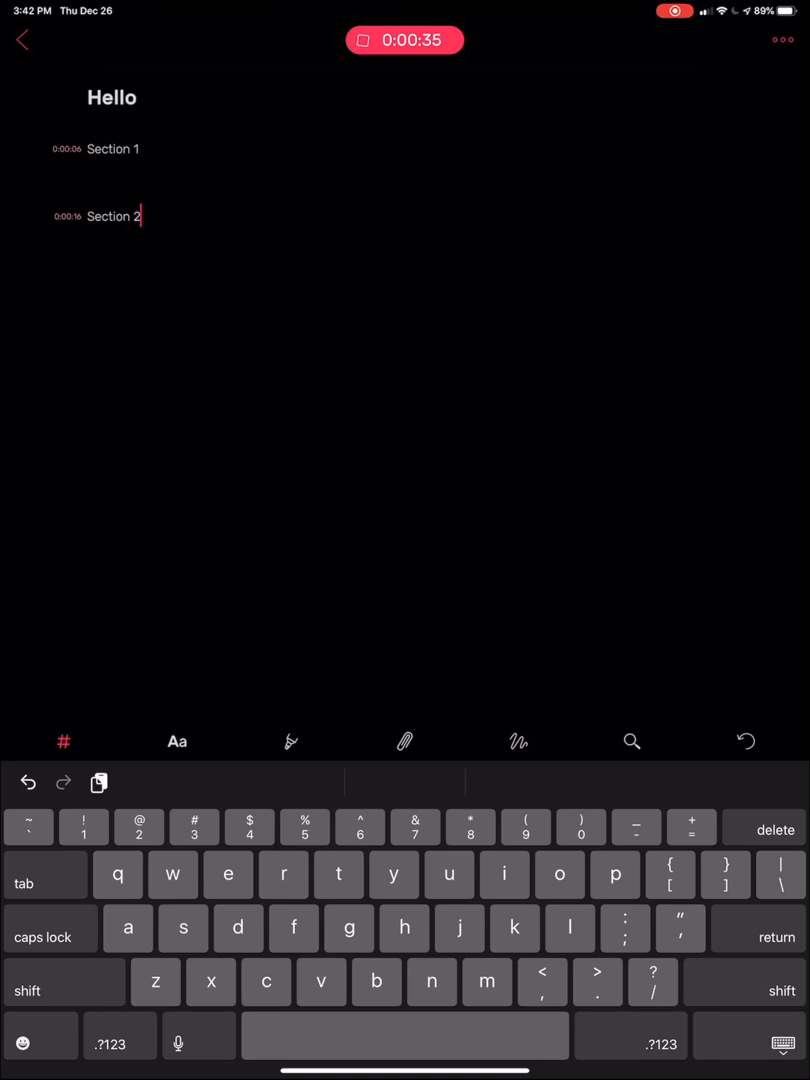
click(405, 40)
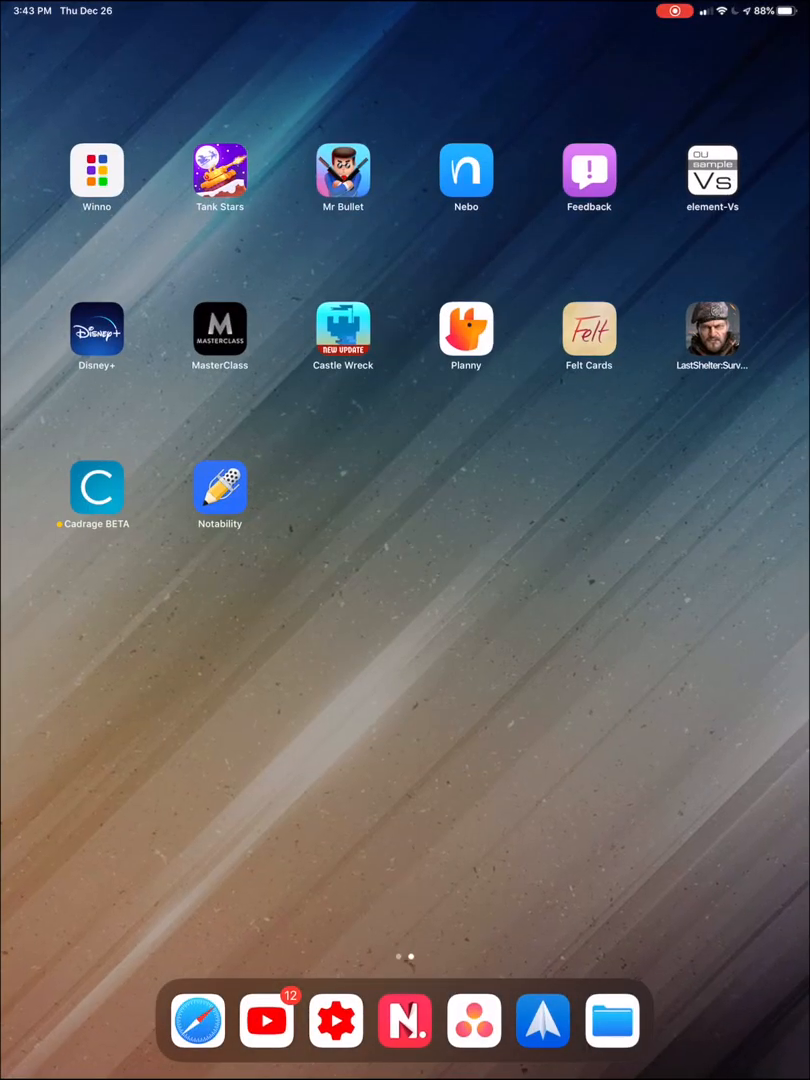
- Open Notability's Welcome note, scroll down to the surfboard photo, and select it
click(219, 485)
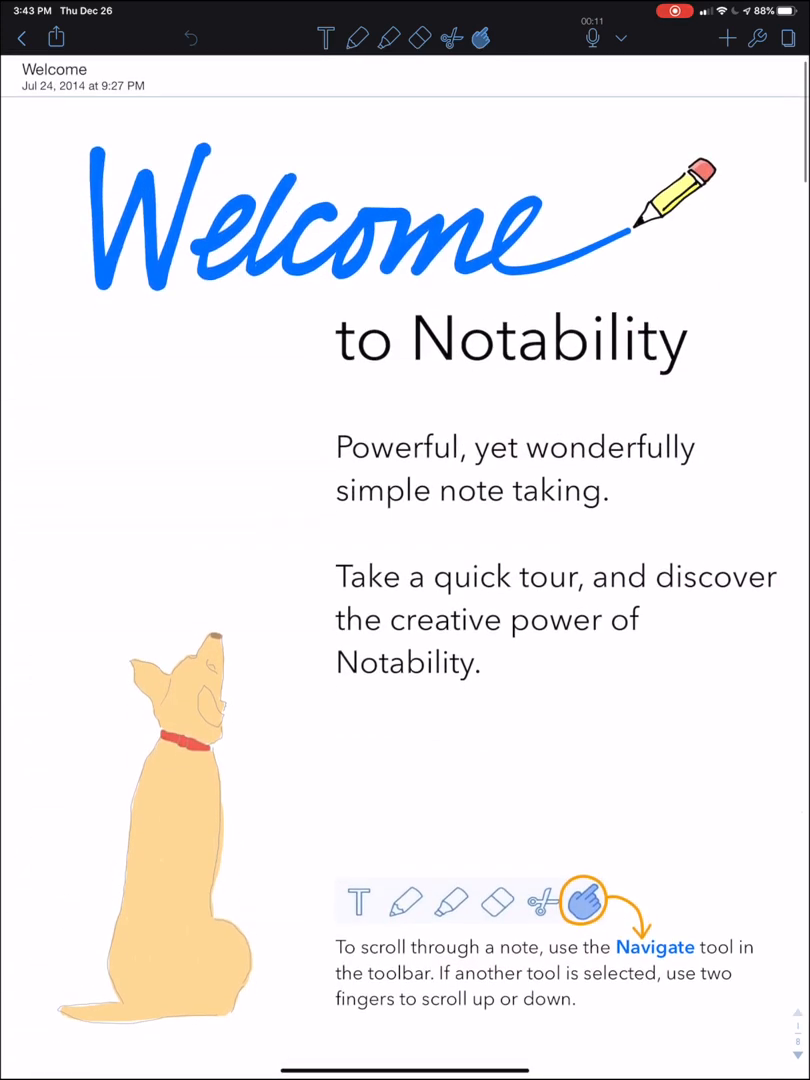
scroll(down, 3)
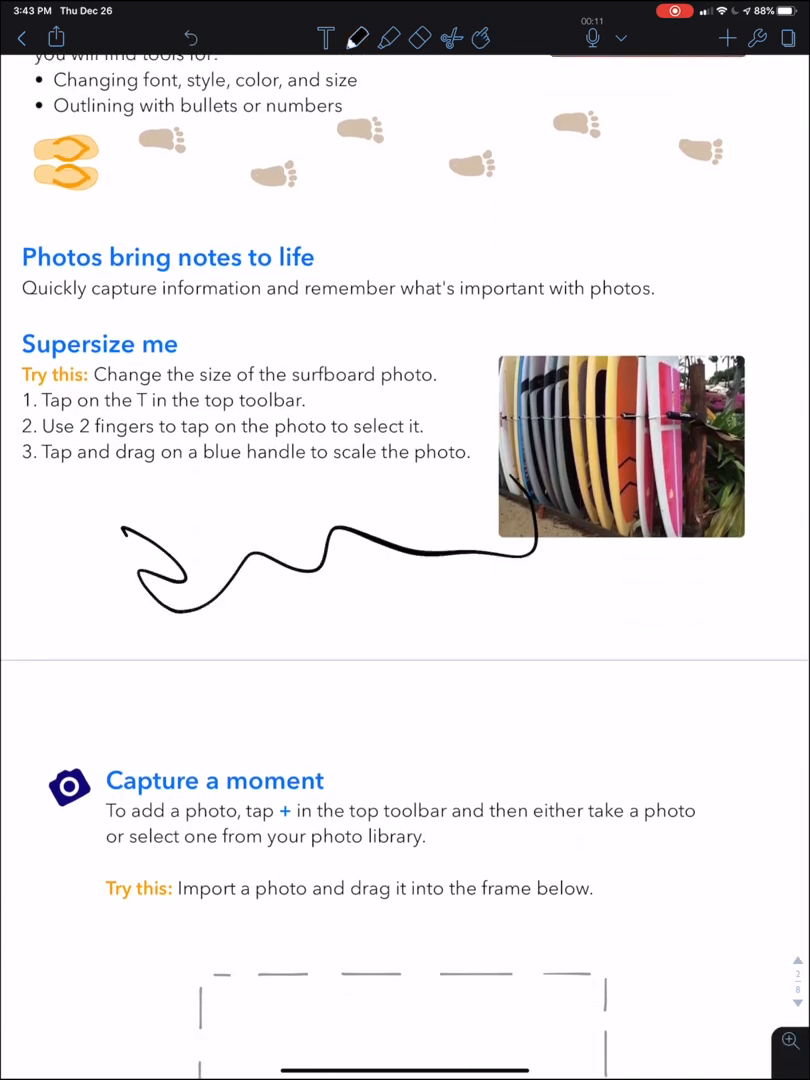
click(621, 447)
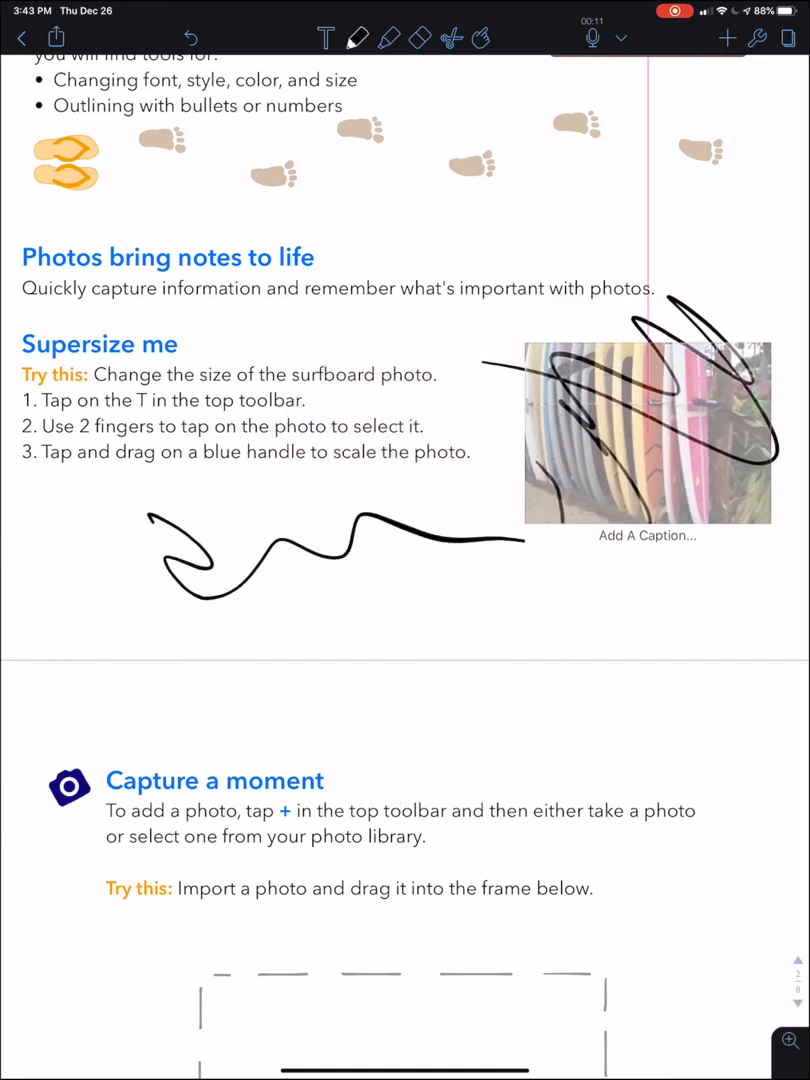
- Record audio while drawing a stroke below the numbered instructions
click(648, 433)
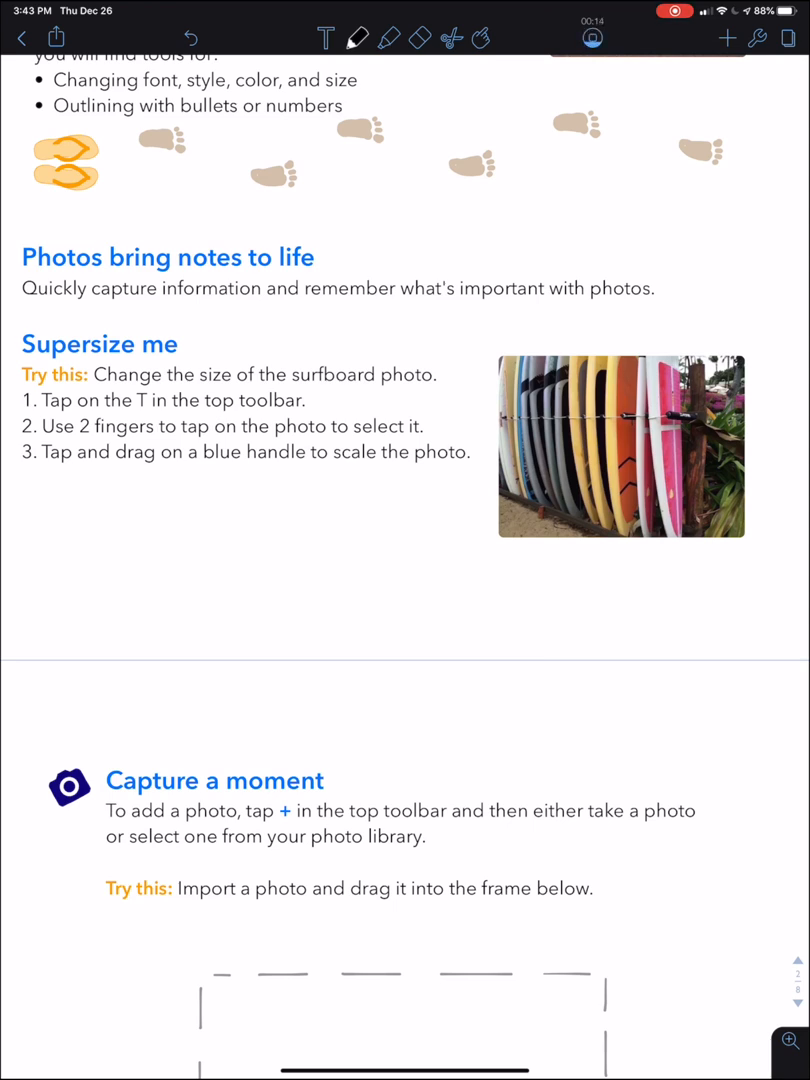
drag(30, 490, 300, 600)
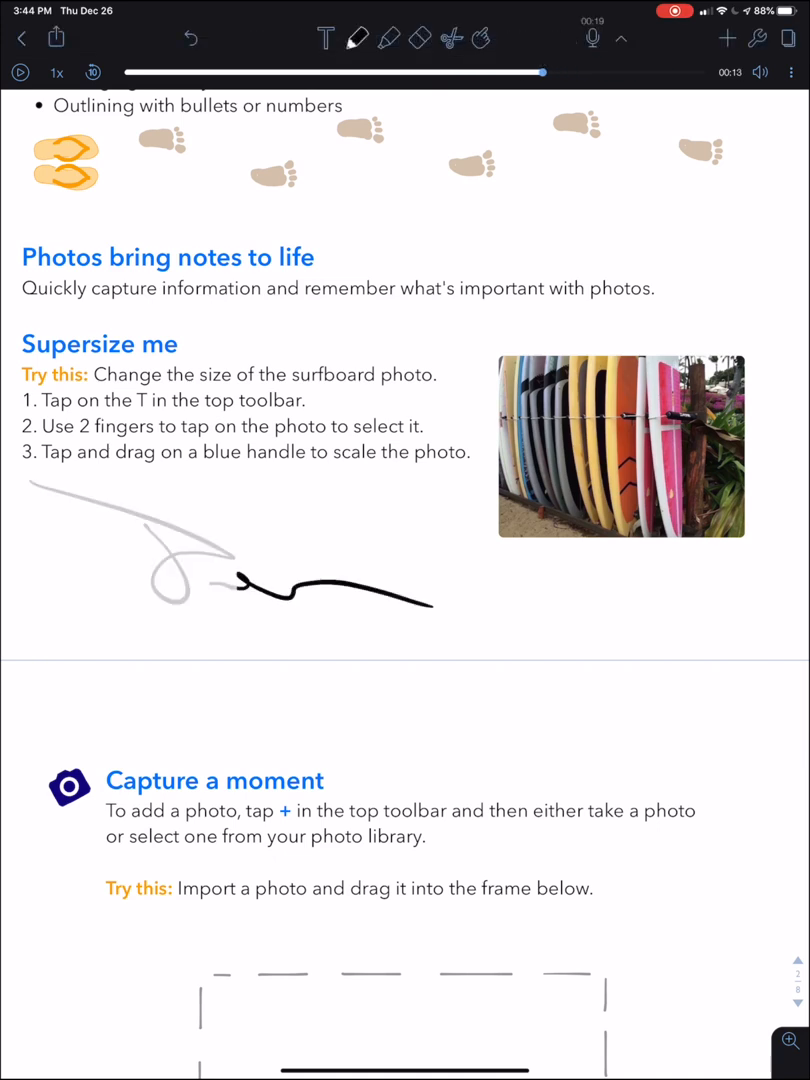
- Play and pause the recording with its drawing, then move on to Penultimate
click(18, 72)
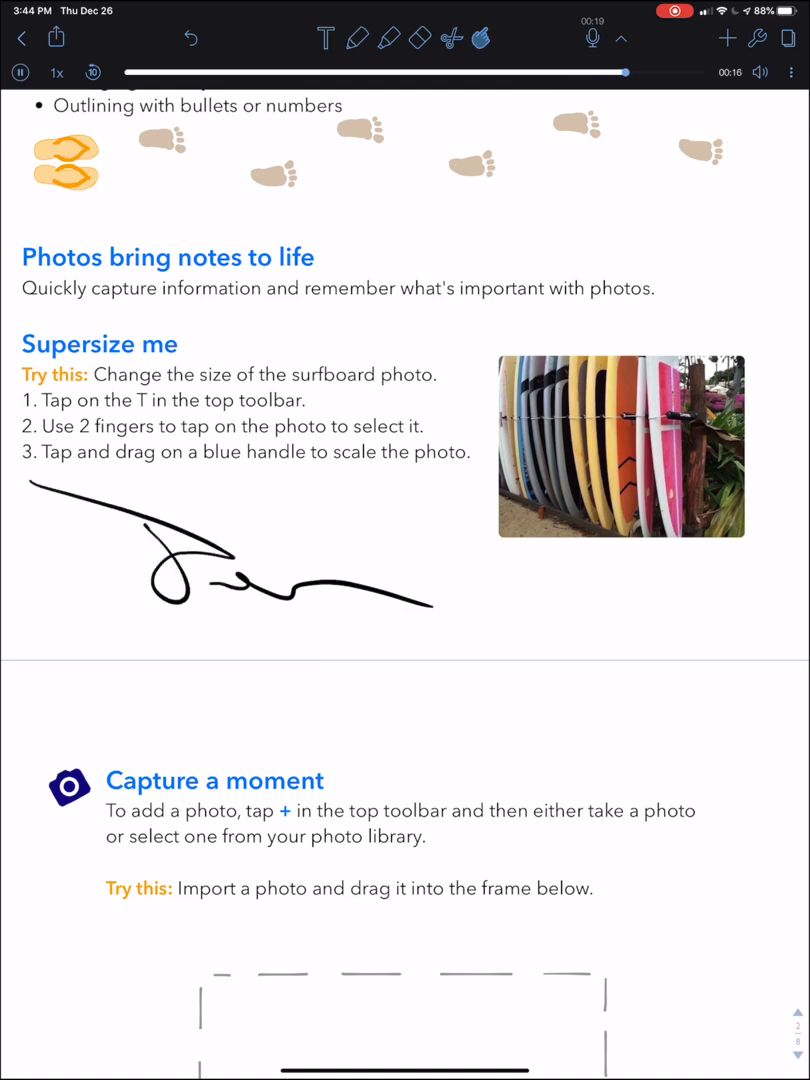
click(18, 72)
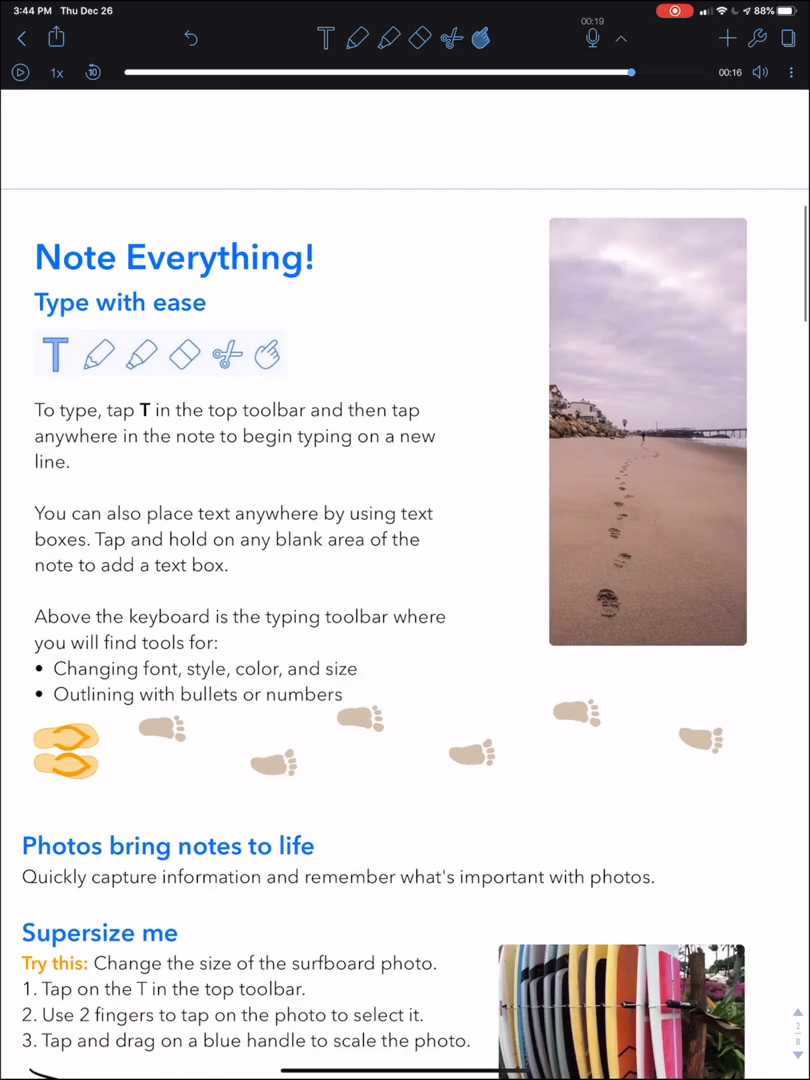
scroll(down, 3)
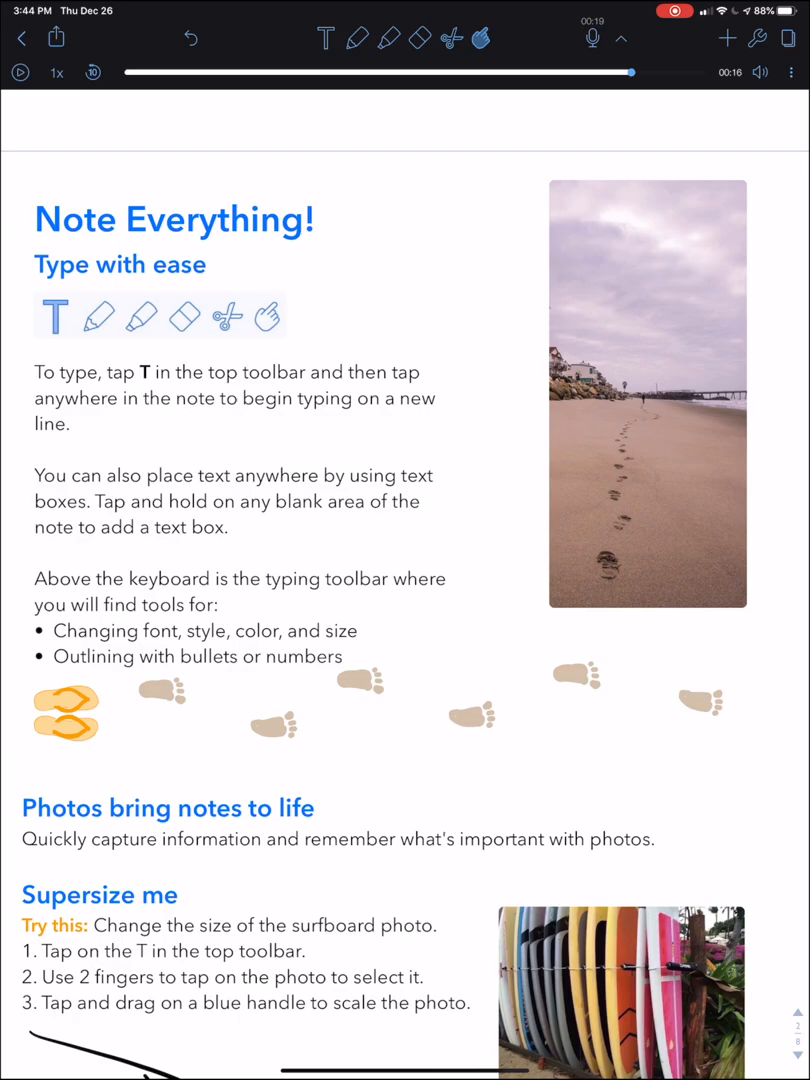
click(18, 38)
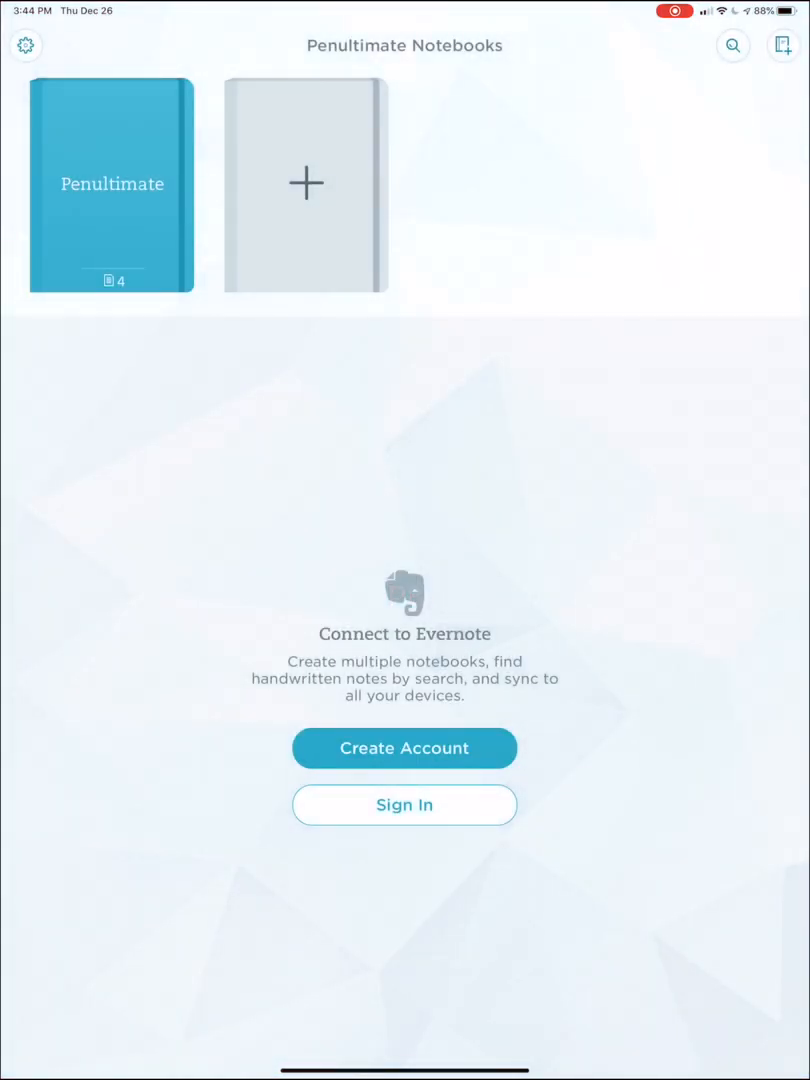
- Add a page using The License Plate Game template, then return to the notes list
click(111, 184)
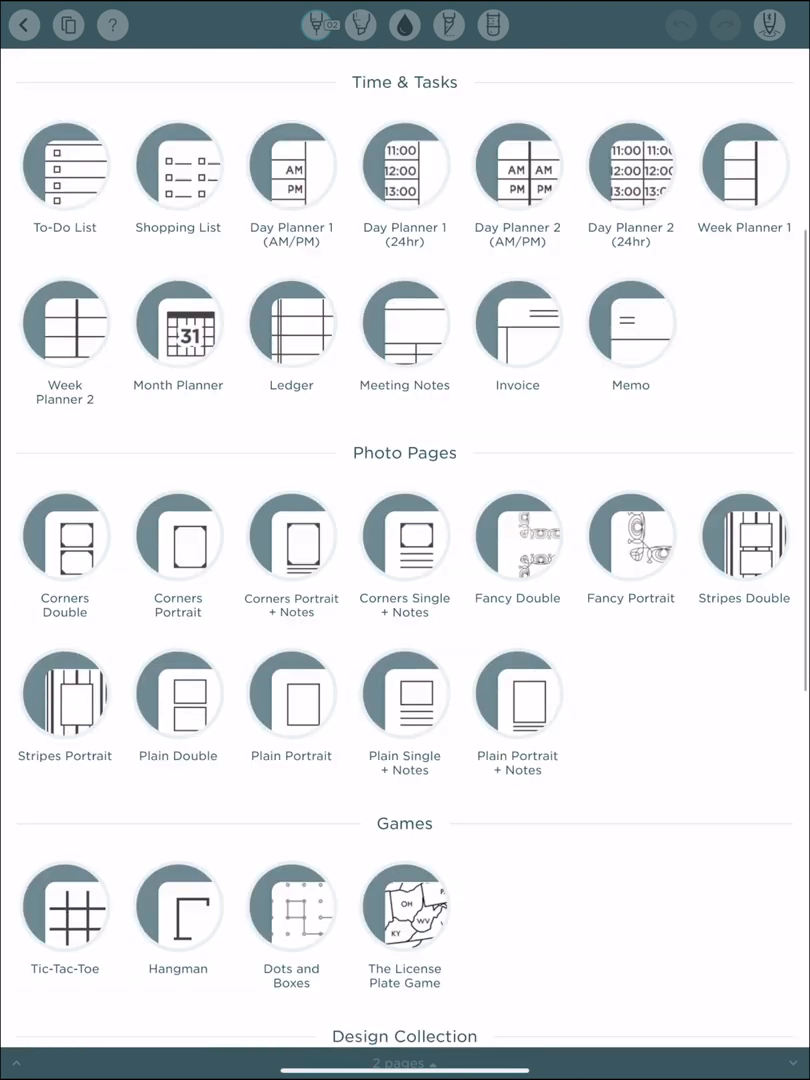
scroll(down, 3)
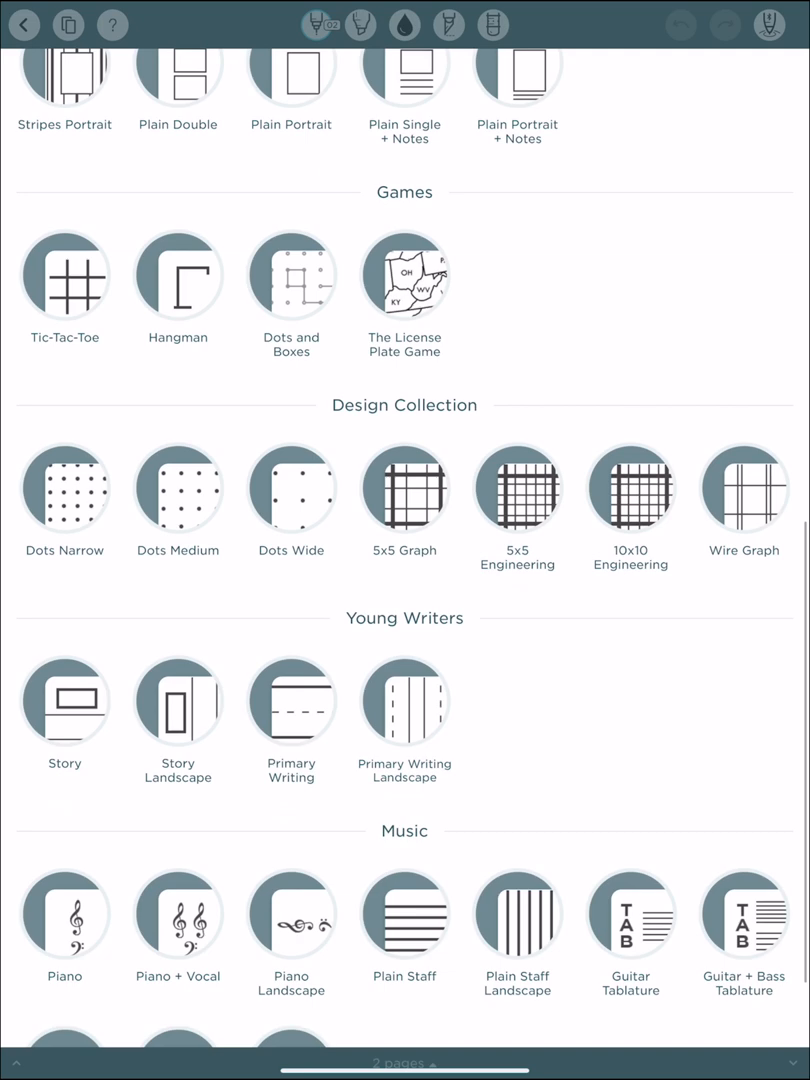
click(404, 277)
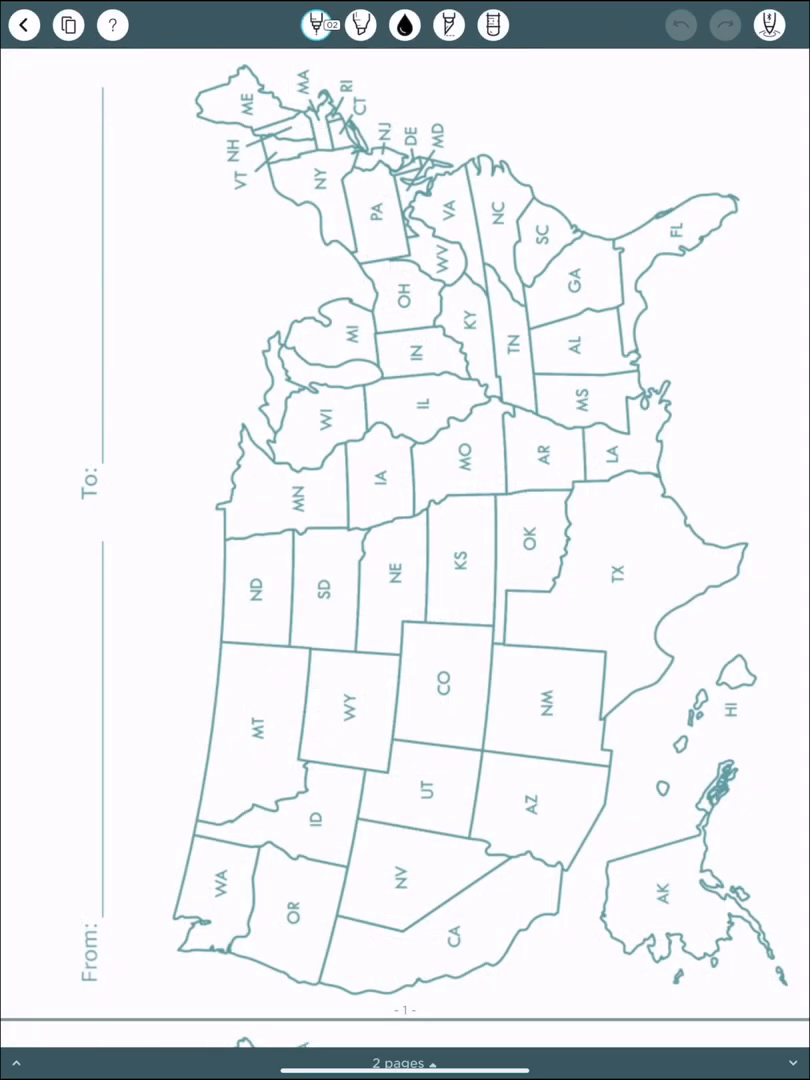
click(23, 25)
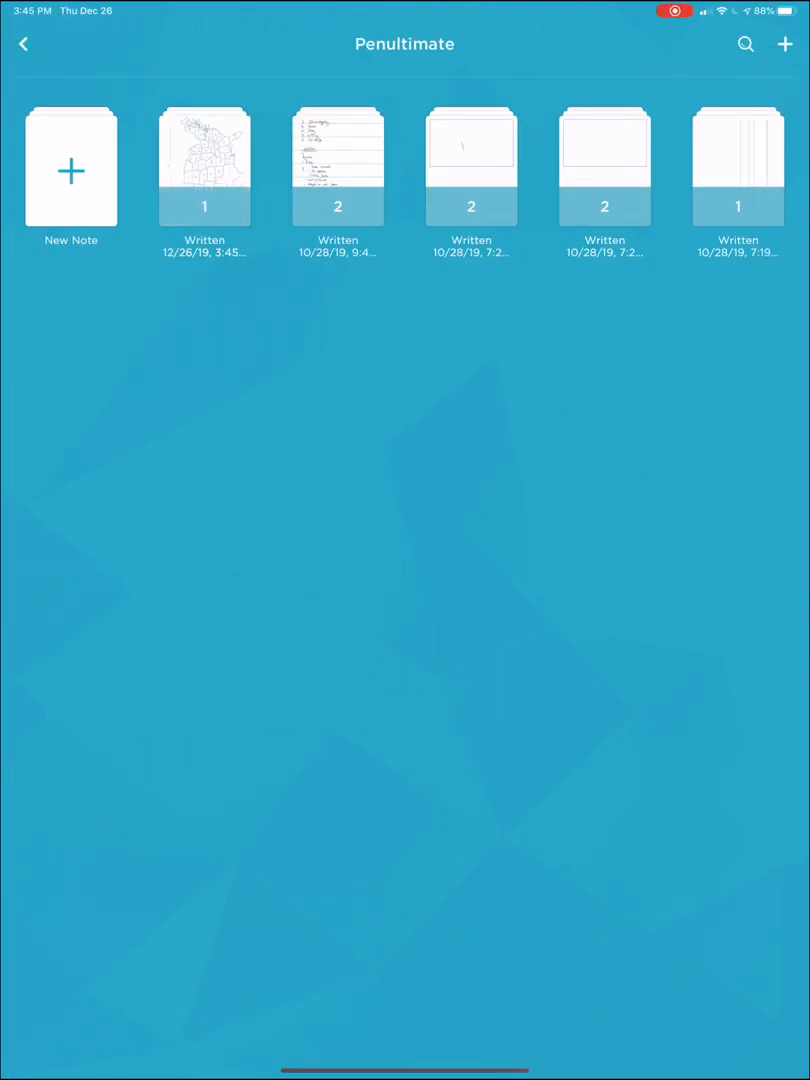
- Start a story-template note with a stick figure and captions 'Man is Sad' and 'Close up'
click(70, 168)
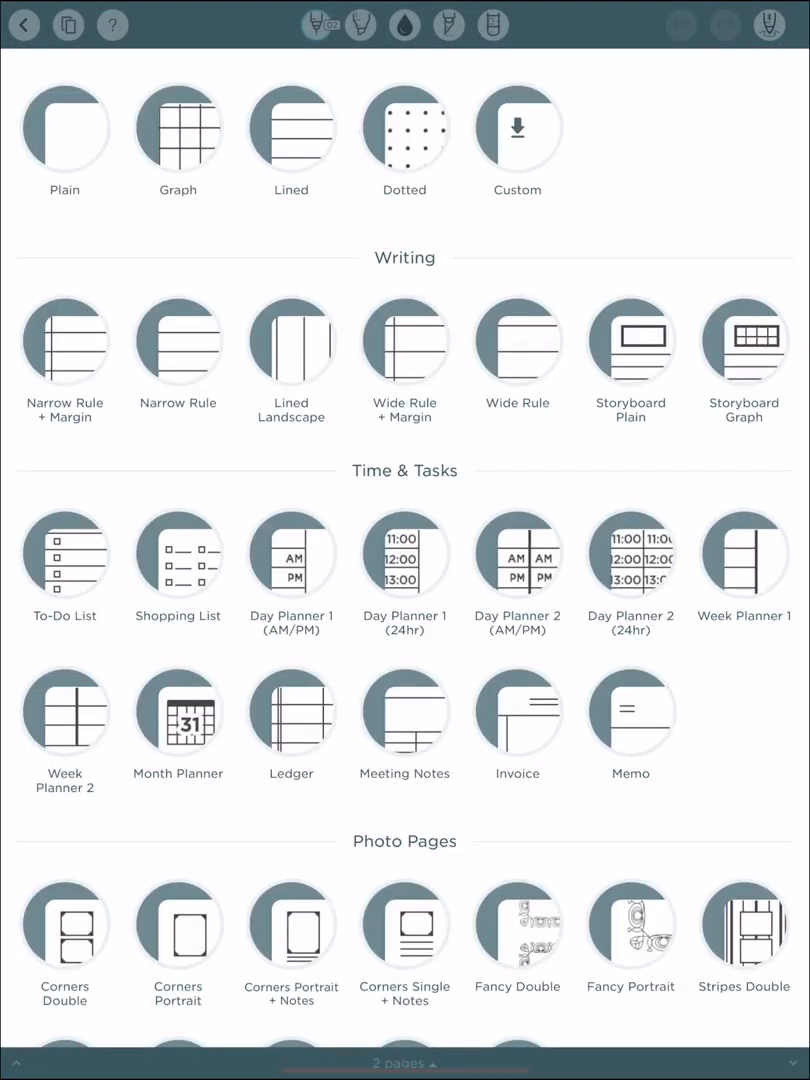
scroll(down, 3)
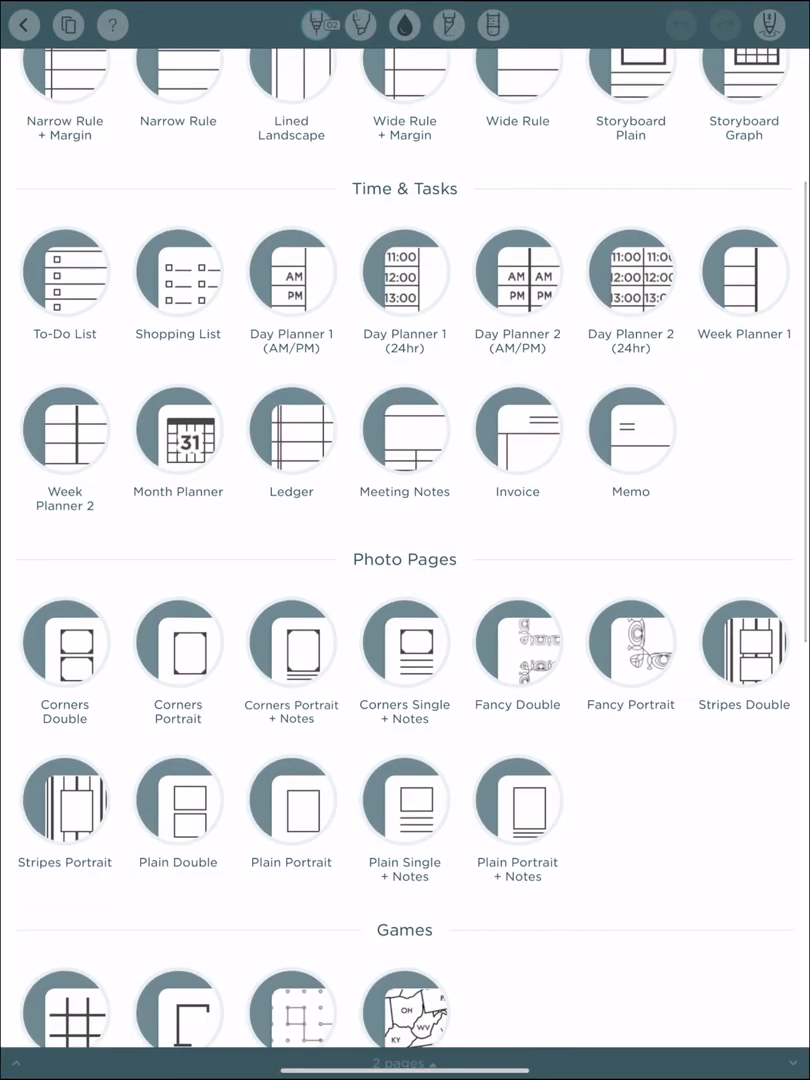
scroll(down, 3)
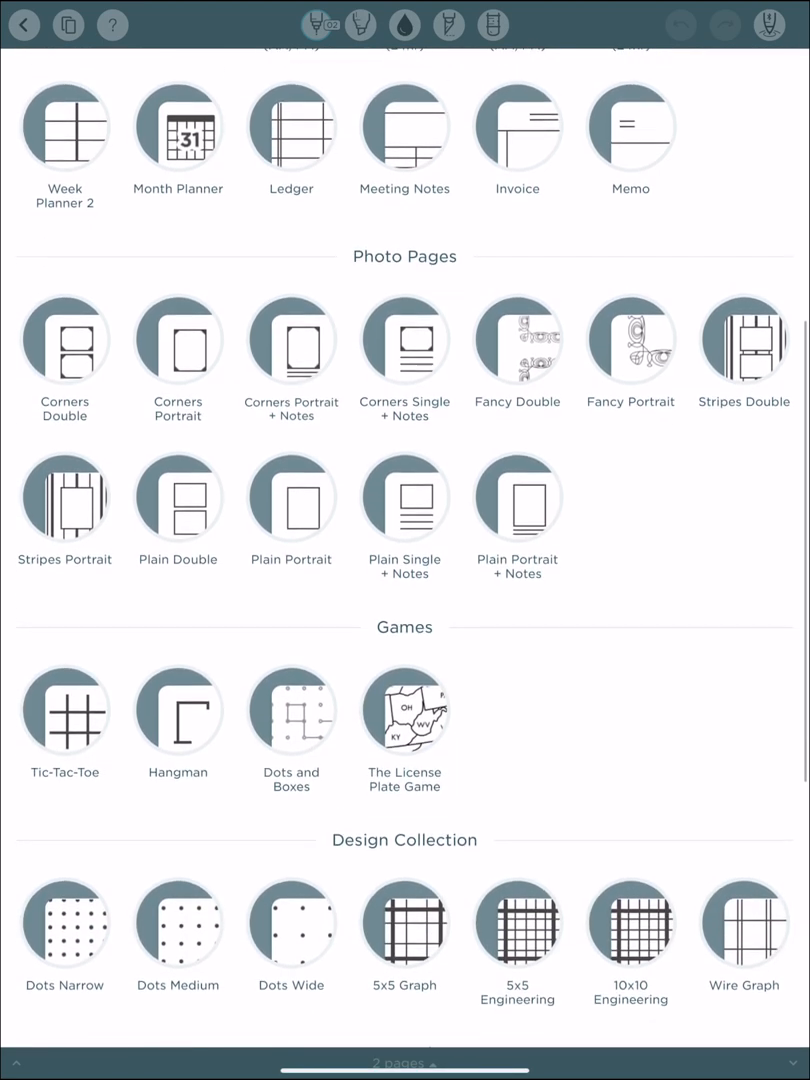
scroll(down, 3)
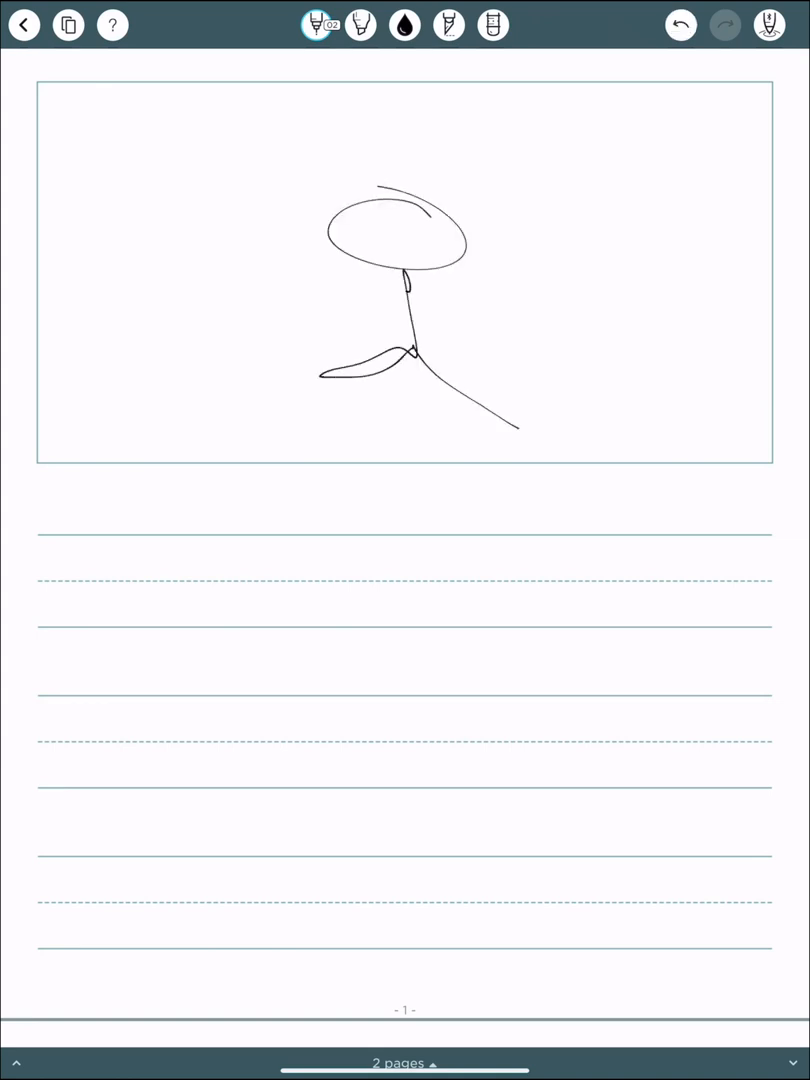
drag(285, 268, 520, 270)
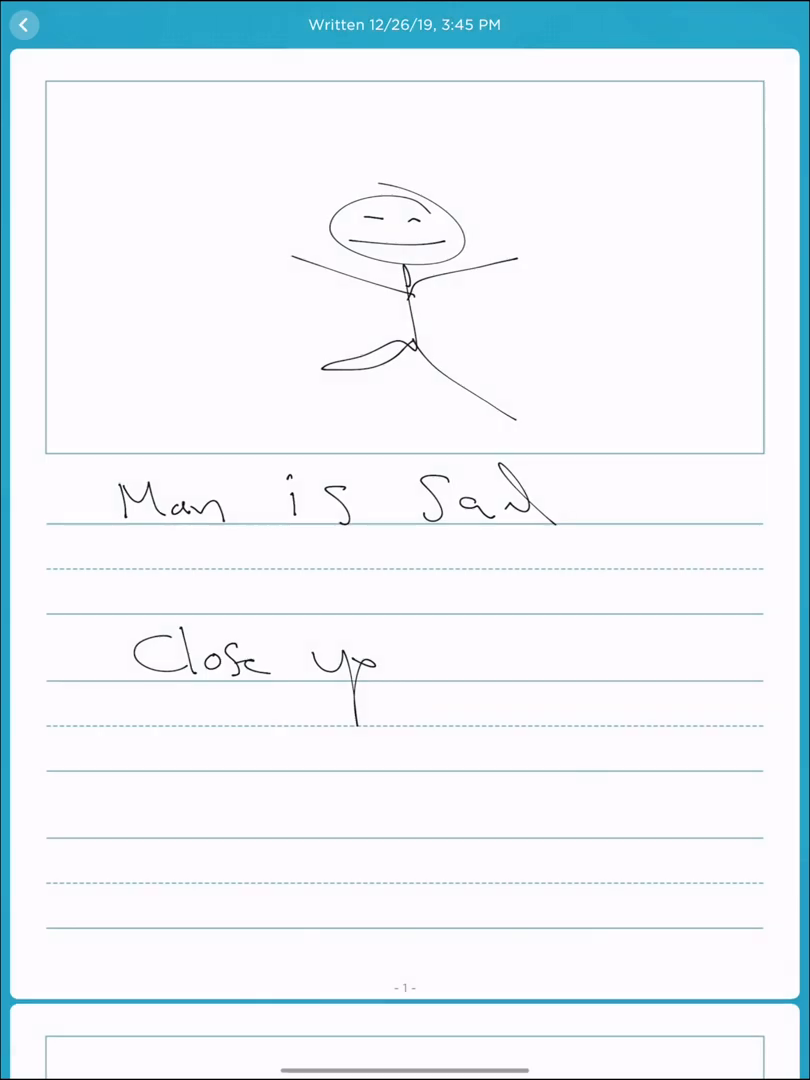
- Start a ruled page with margin, write 'Hello', and switch to a much thicker pen
click(23, 24)
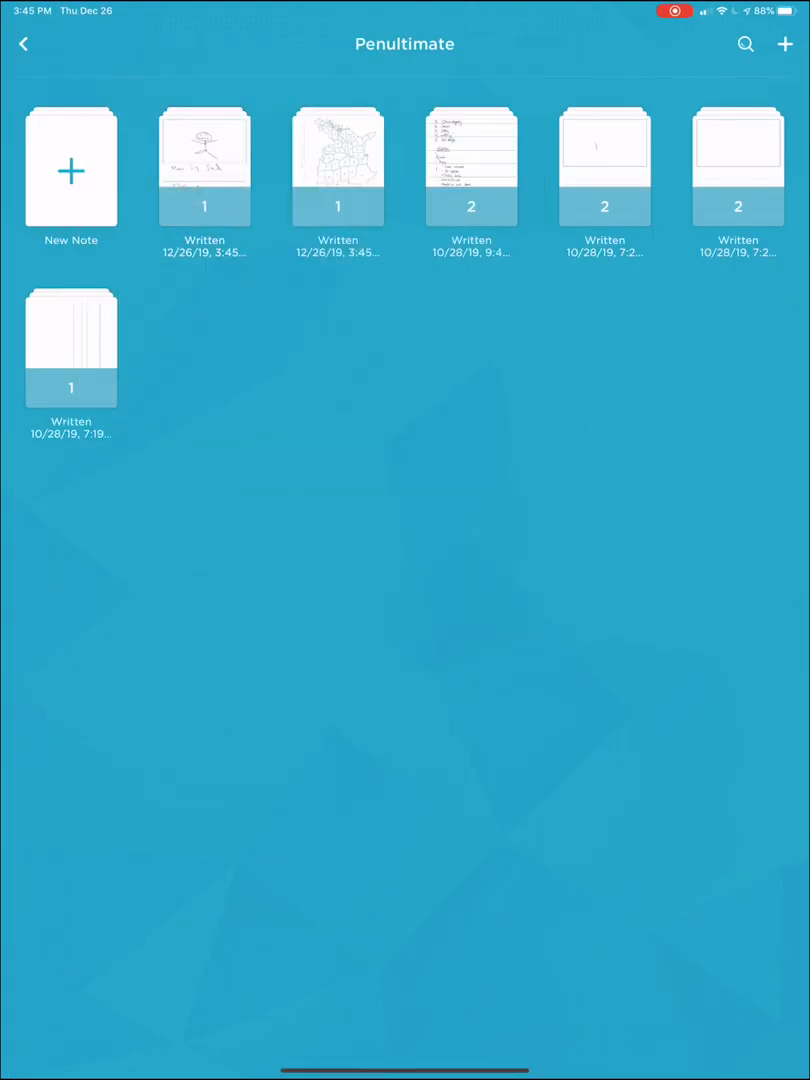
click(70, 167)
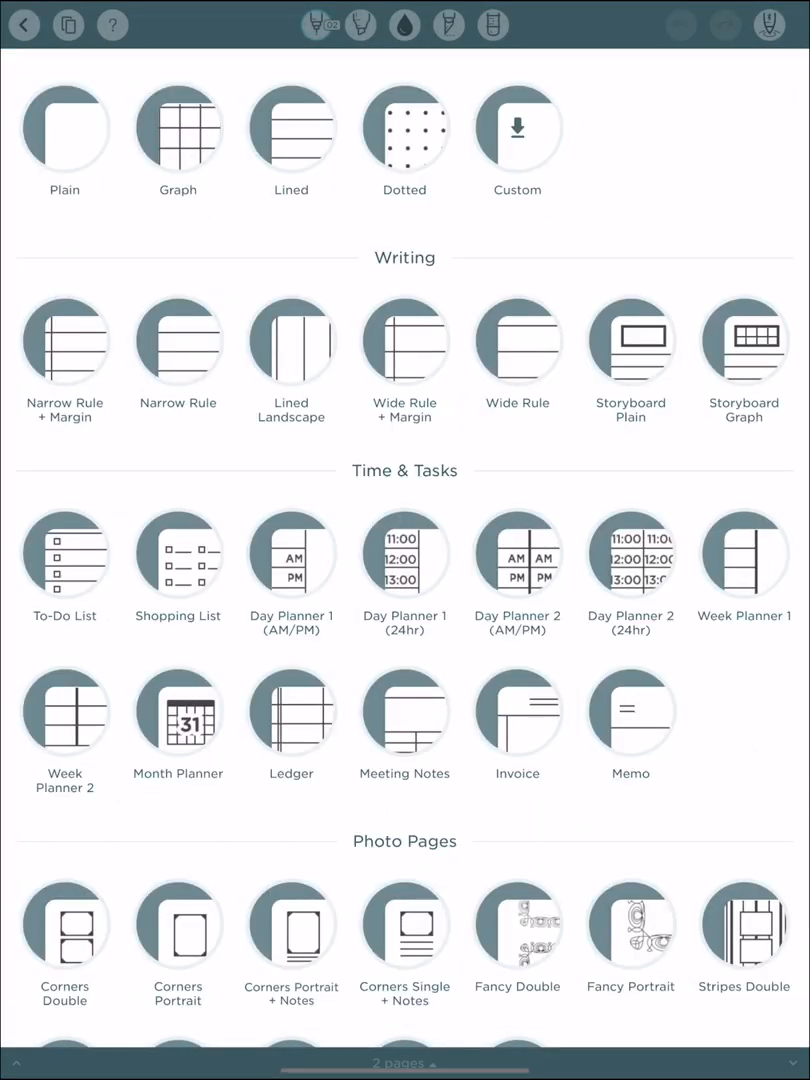
click(291, 130)
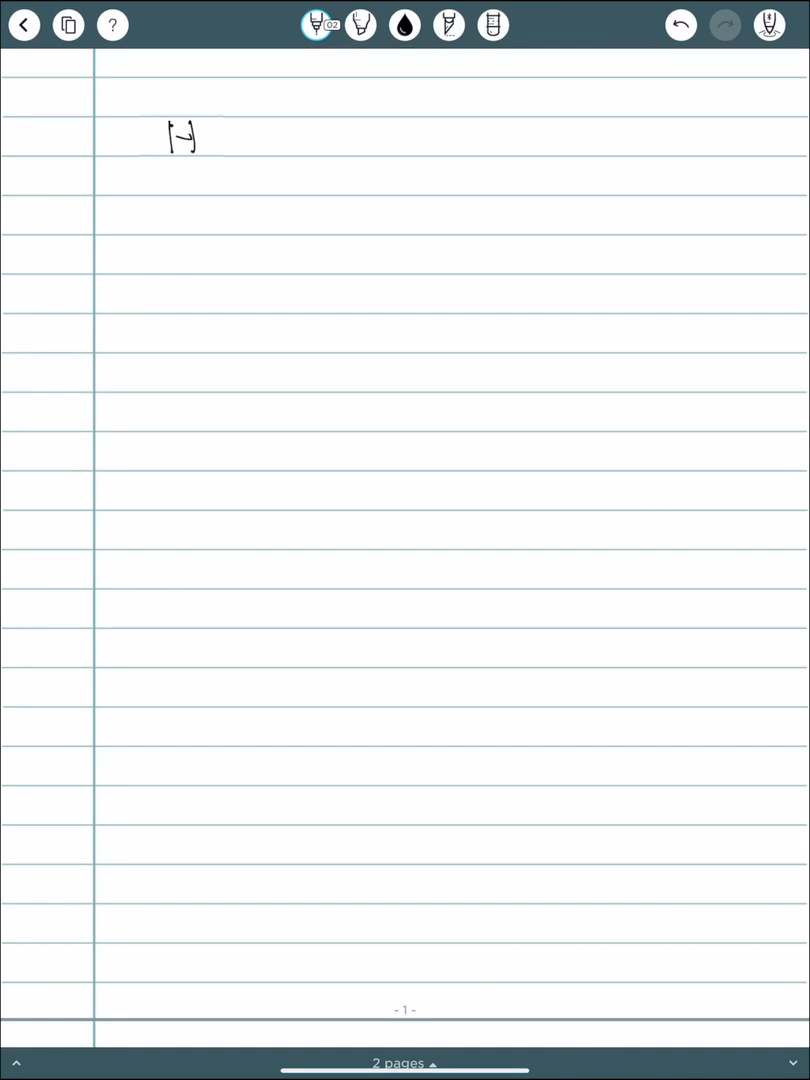
drag(195, 135, 250, 140)
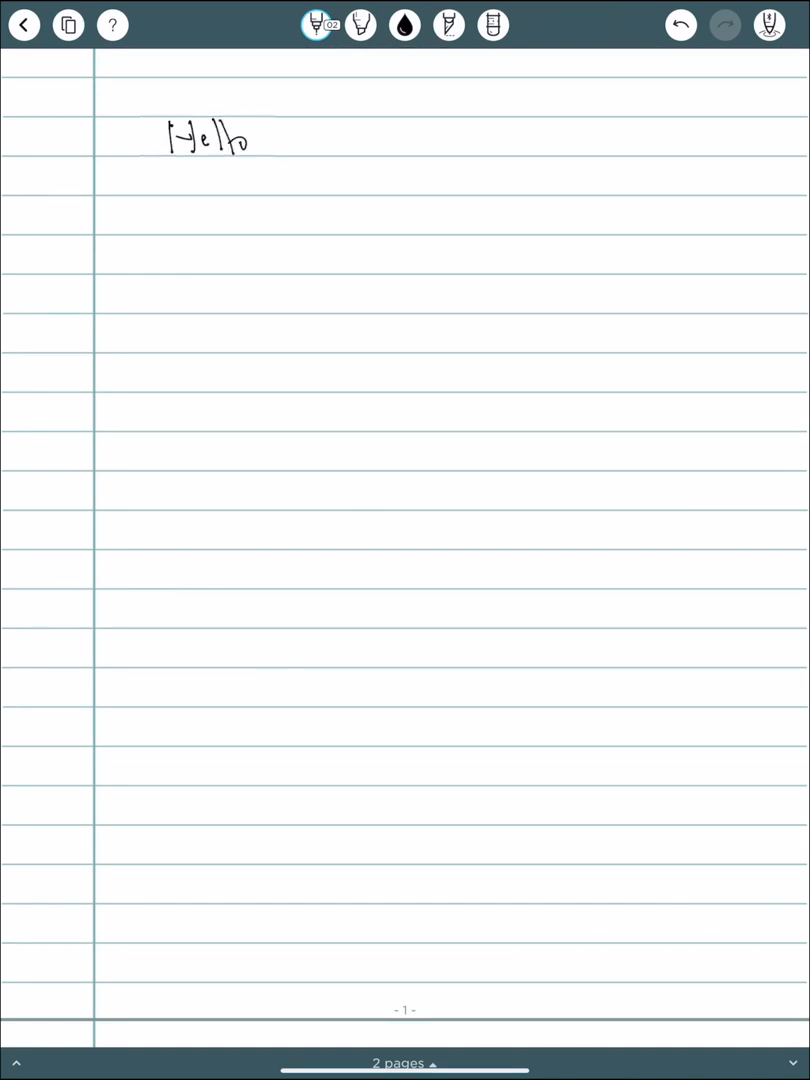
click(316, 24)
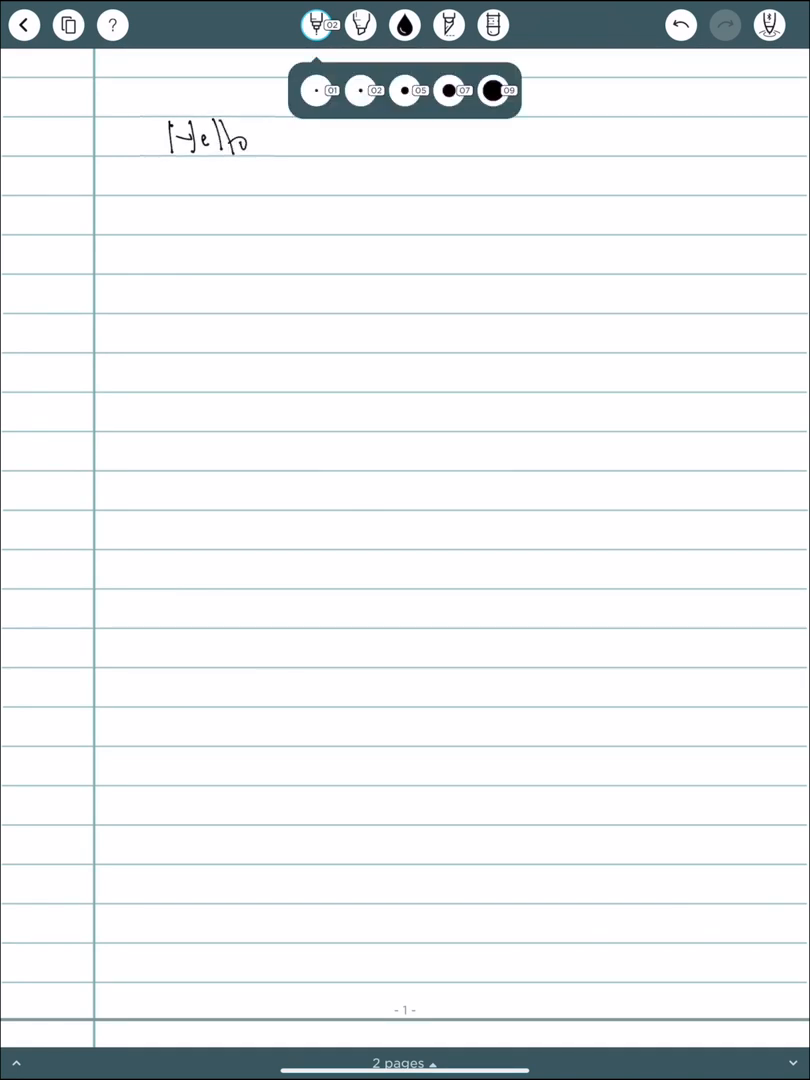
click(499, 90)
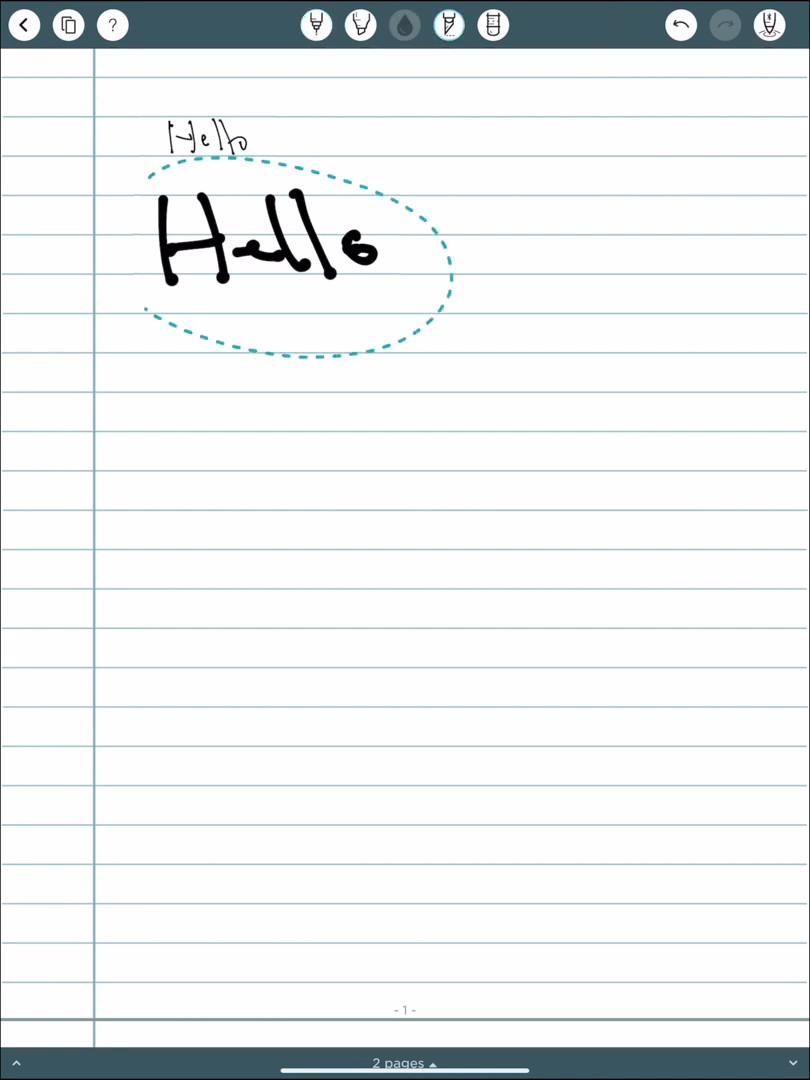
- Erase both handwritten Hello words from the lined Penultimate page and return to the home screen
drag(290, 250, 610, 470)
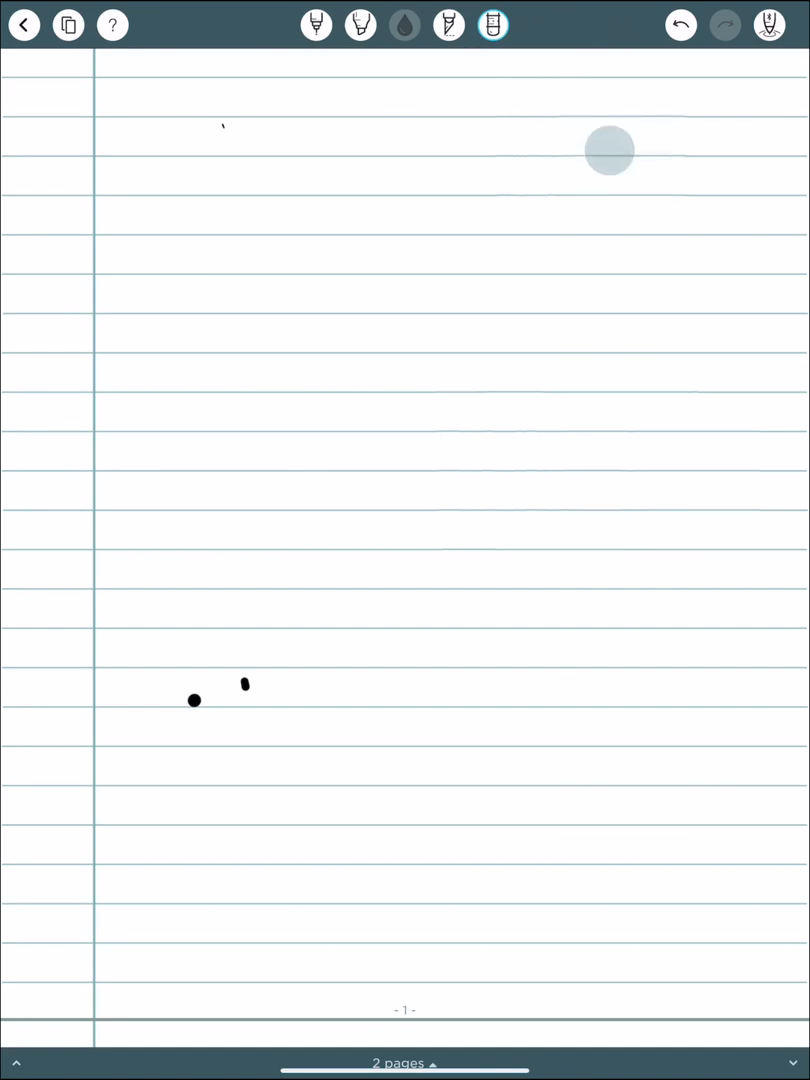
click(23, 24)
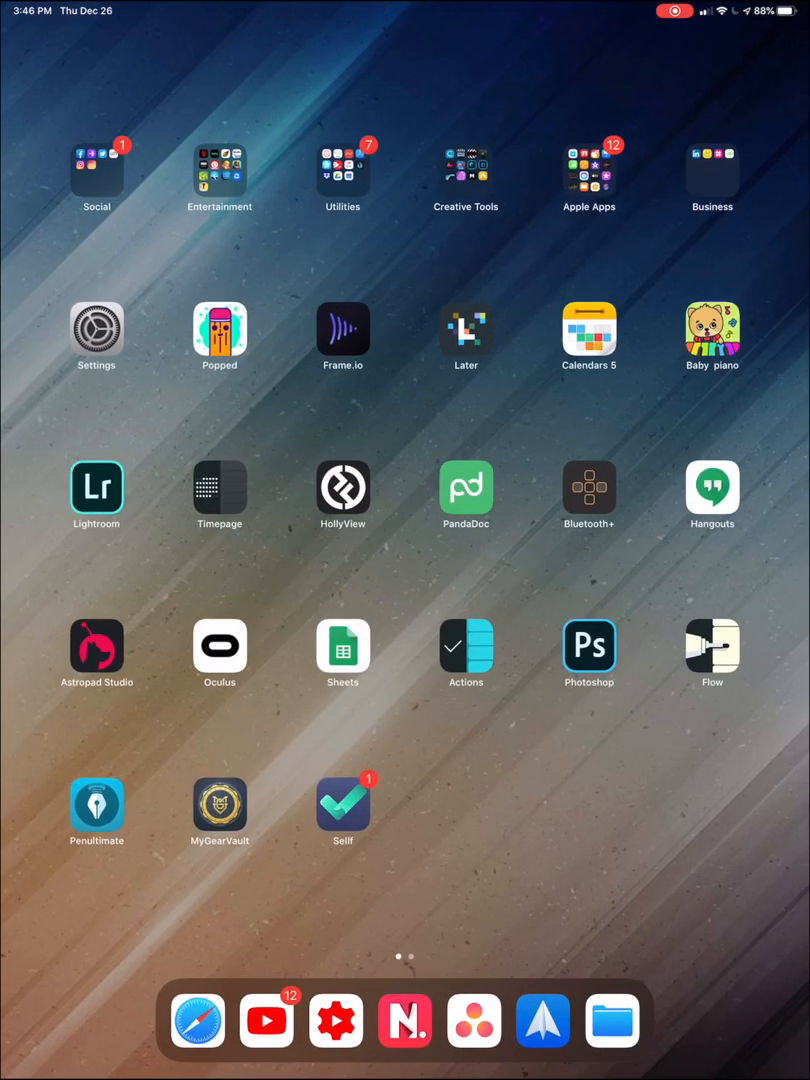
- Create an Apple Notes note in YouTube Videos with a small table and a cursive scribble
scroll(left, 3)
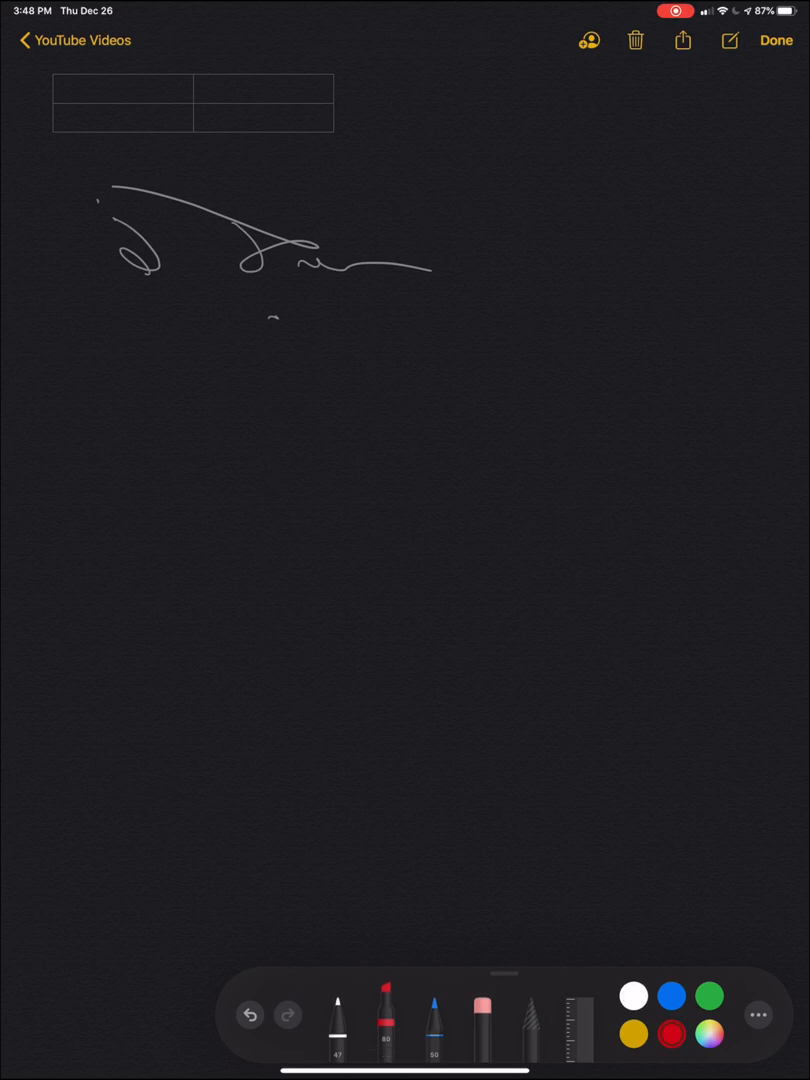
- Draw two straight blue lines meeting at a corner using the ruler, then hide the ruler
click(481, 1015)
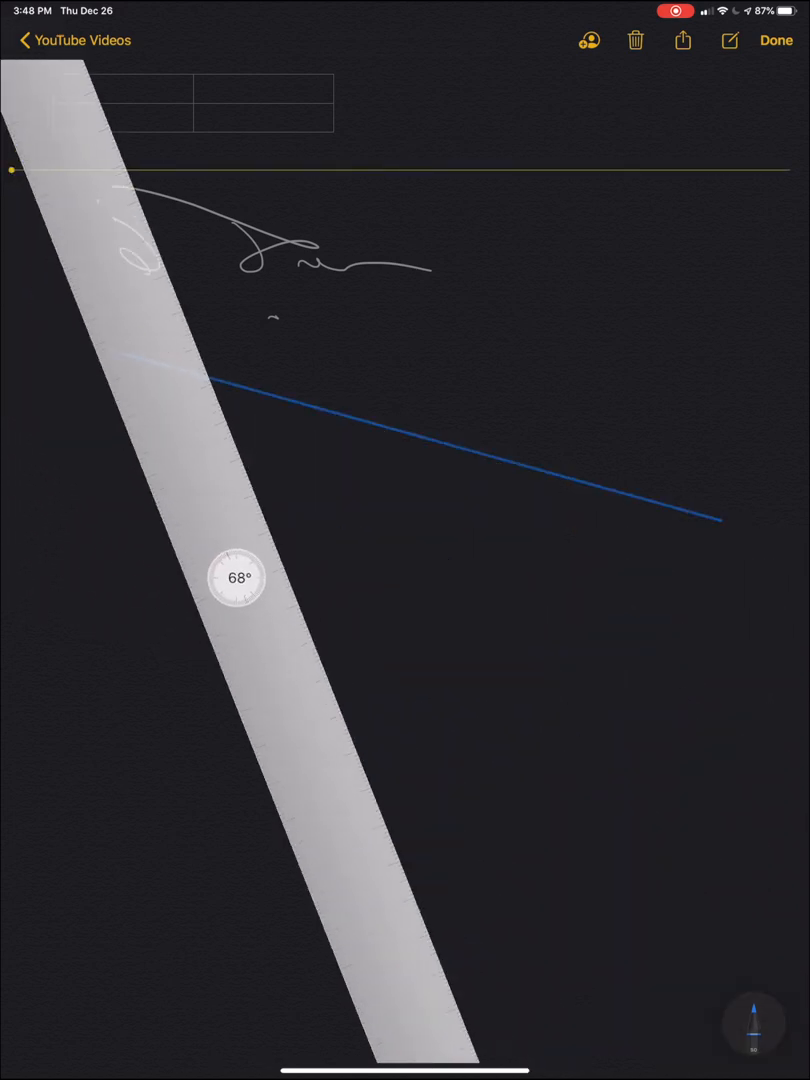
drag(237, 577, 60, 528)
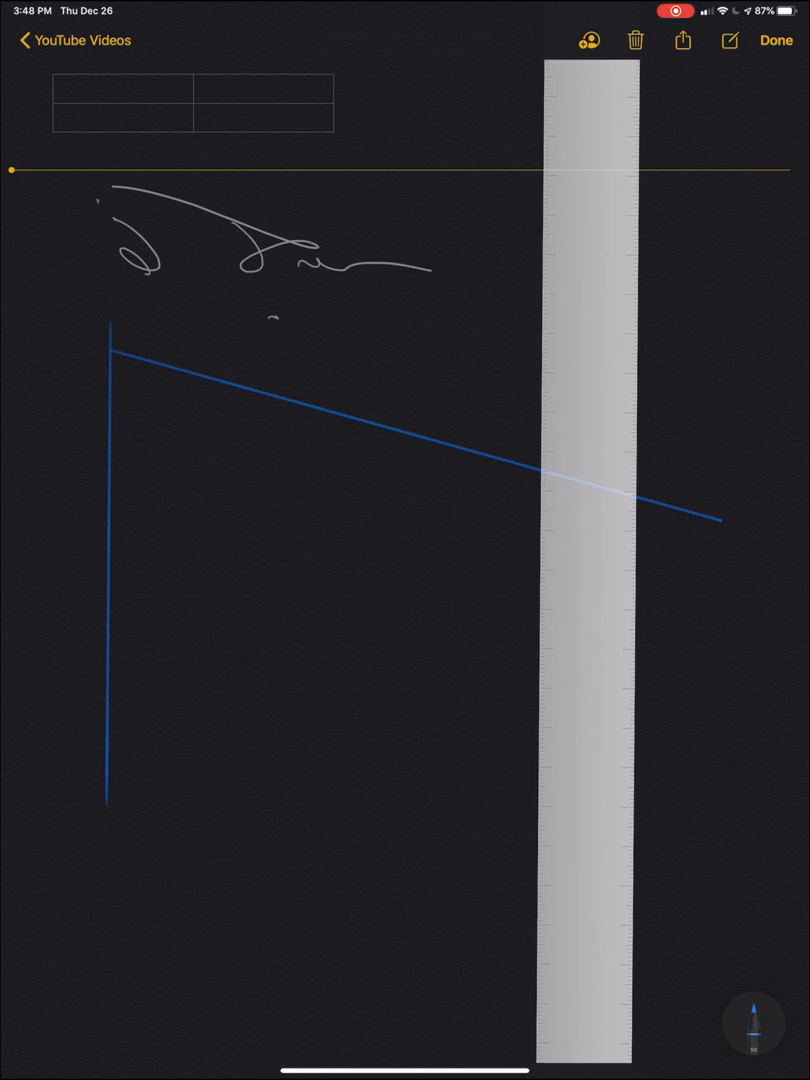
click(752, 1022)
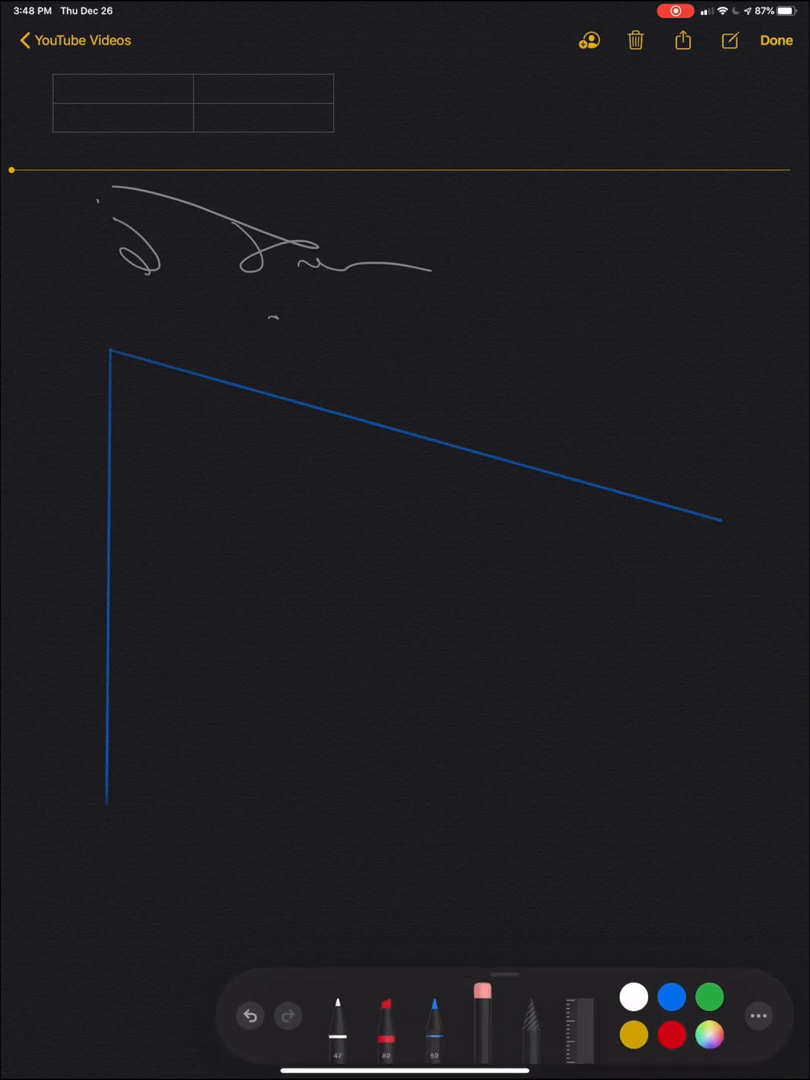
- Browse Add People, Lock Note and All iCloud options without applying any, then go Home
click(757, 1016)
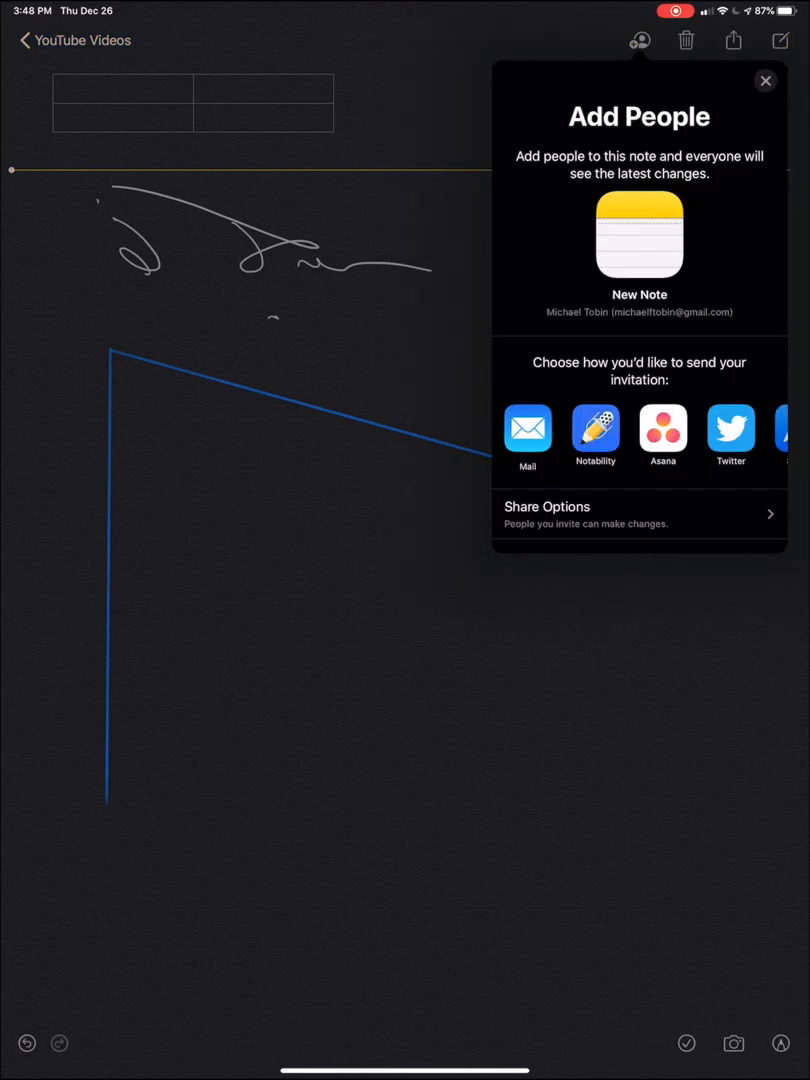
click(765, 81)
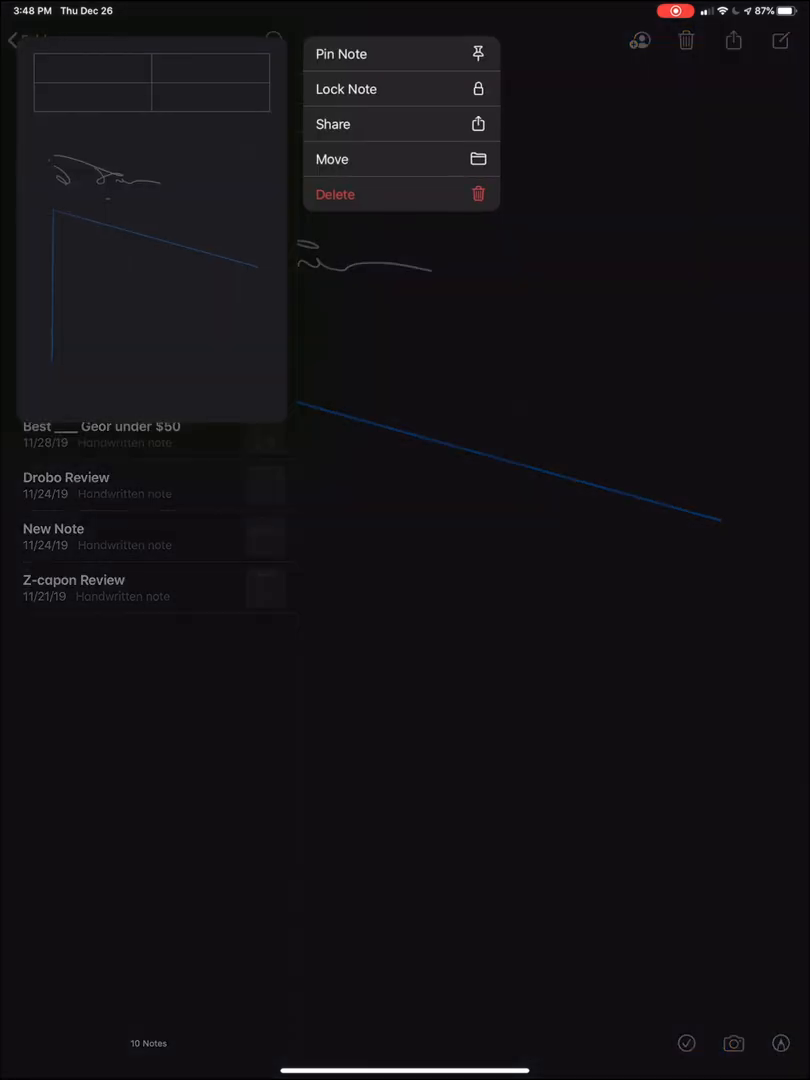
click(345, 89)
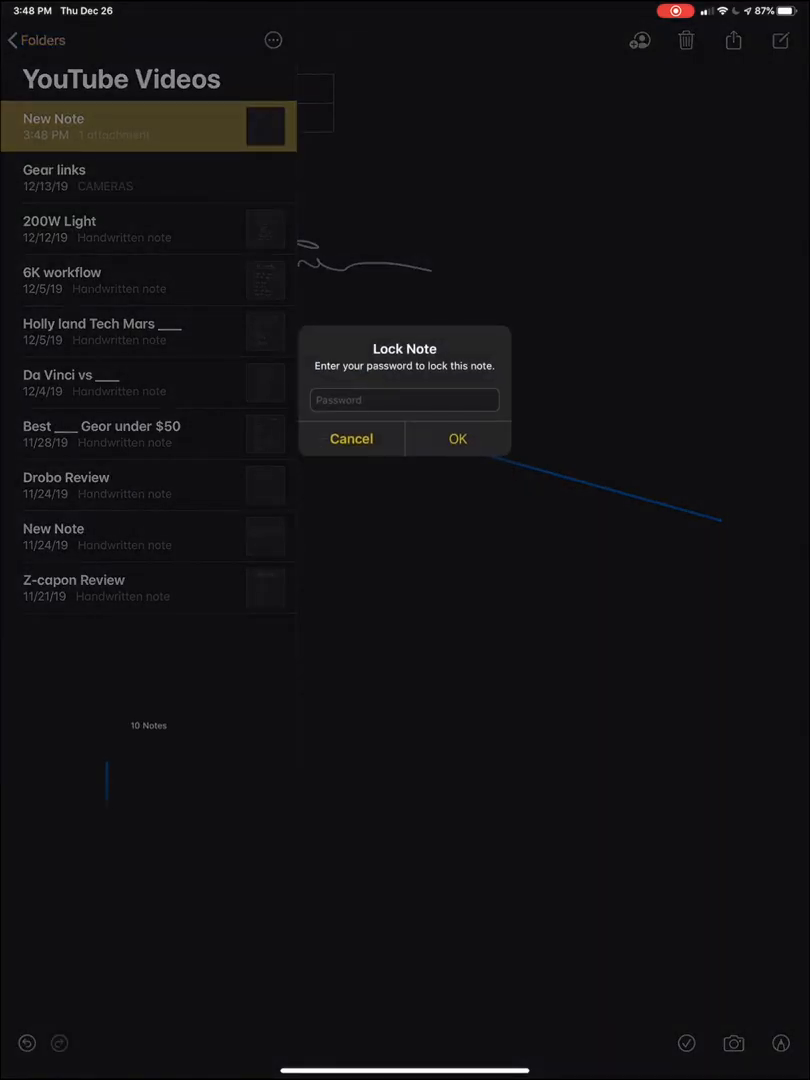
click(351, 438)
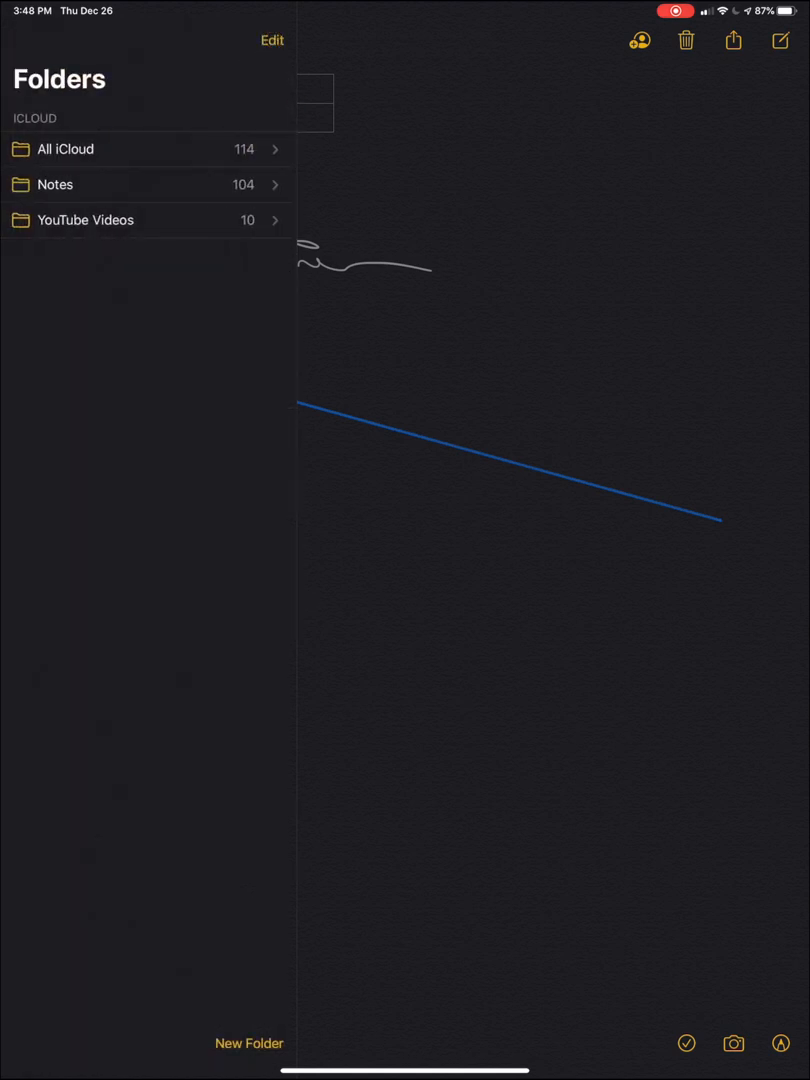
click(66, 149)
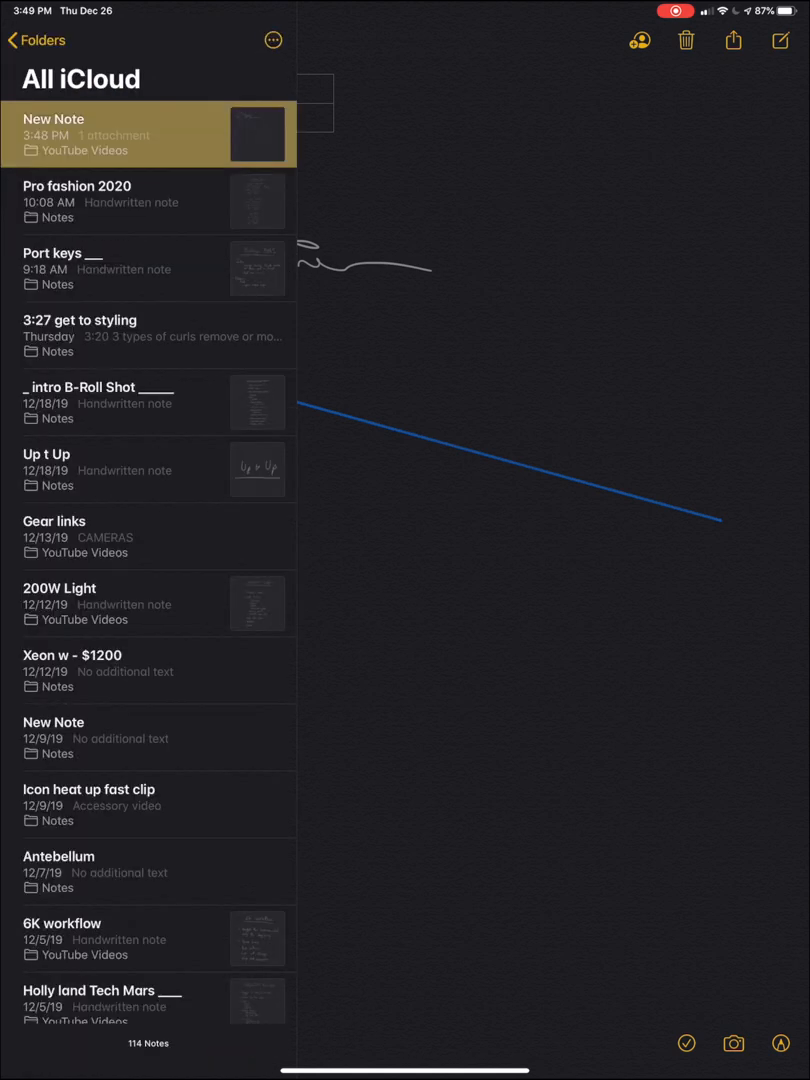
key(home)
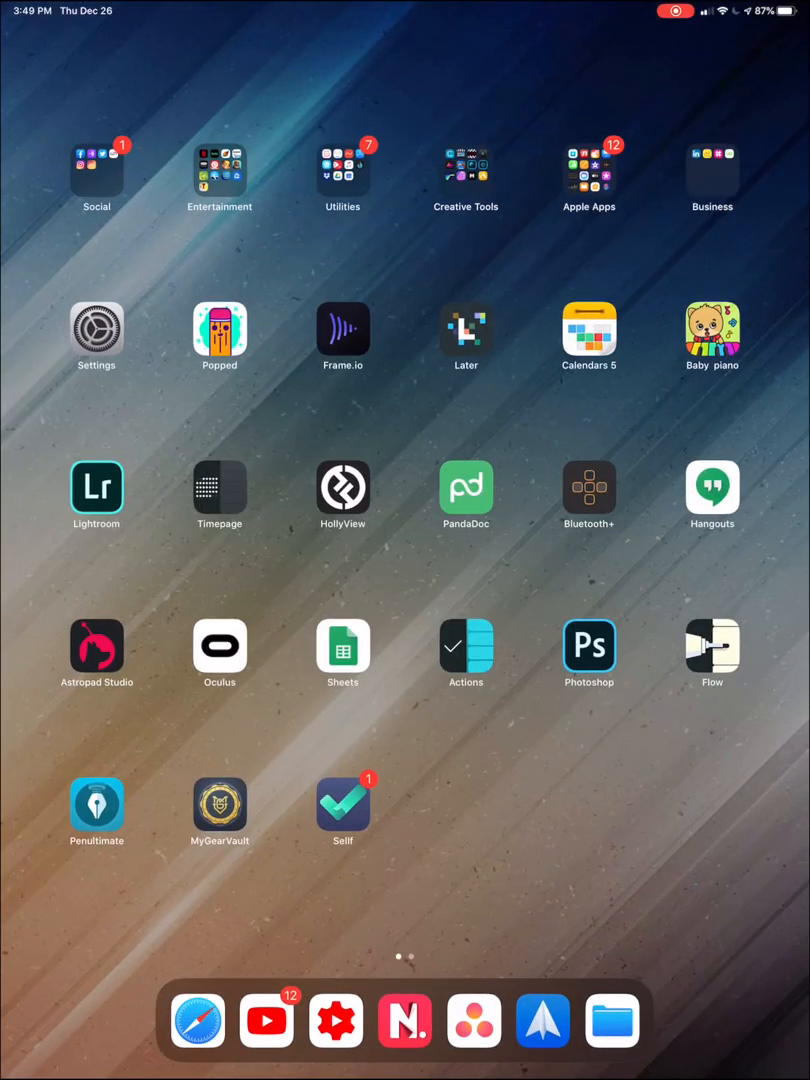